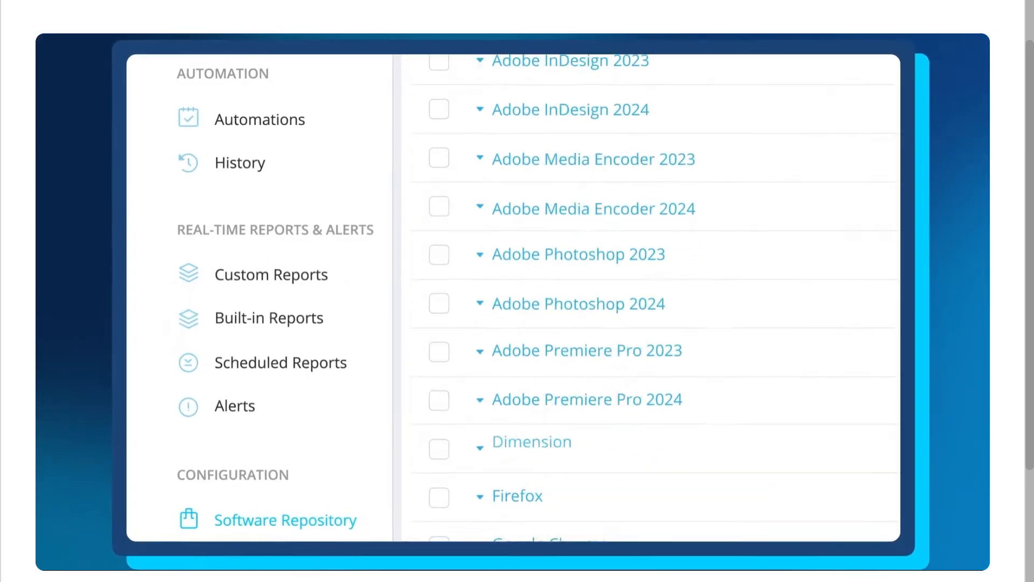
Step: Scroll the Action1 homepage, switch the browser to full screen, and reach the console's Getting Started page
scroll("down", 3)
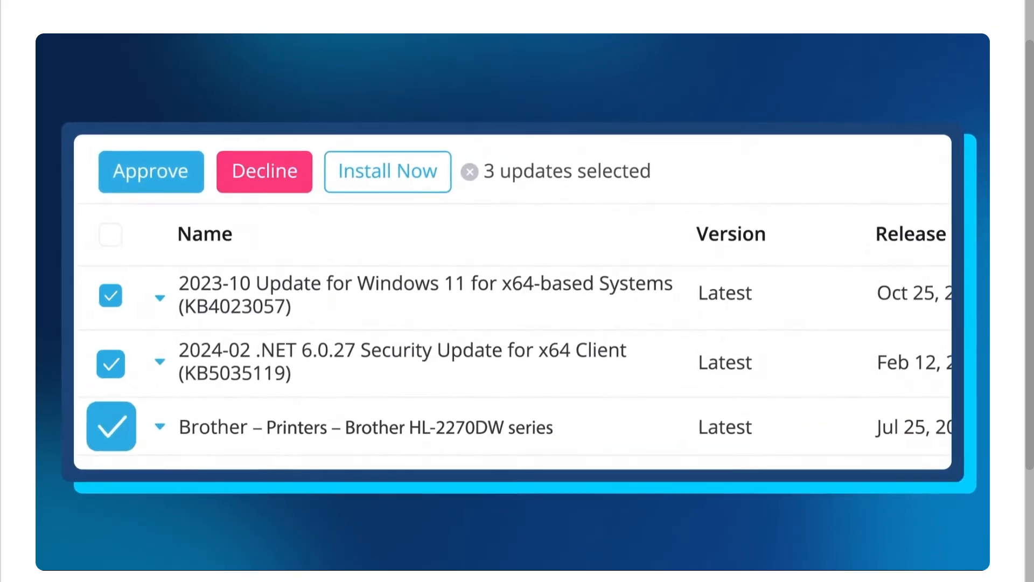
left_click(387, 171)
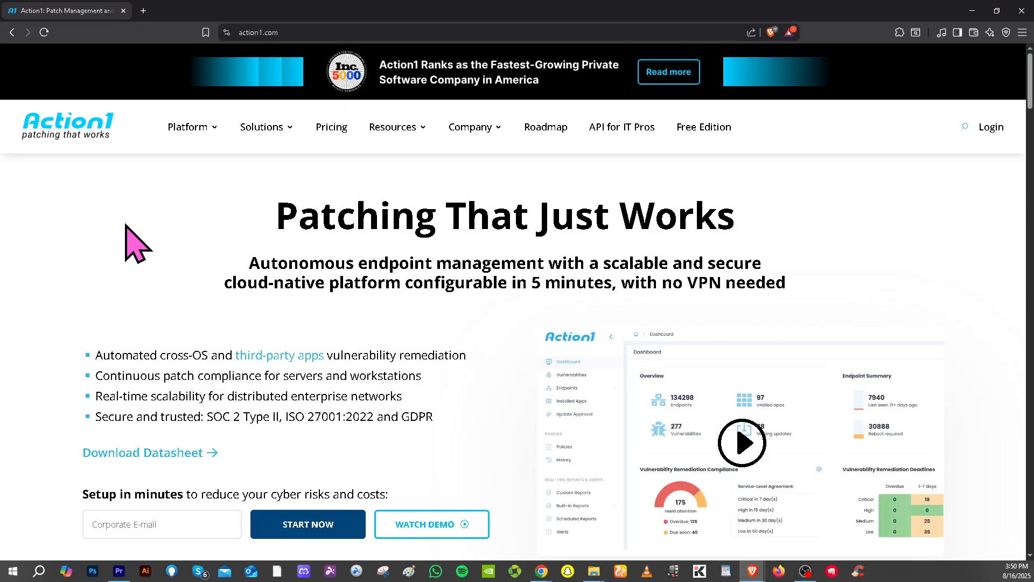
key("F11")
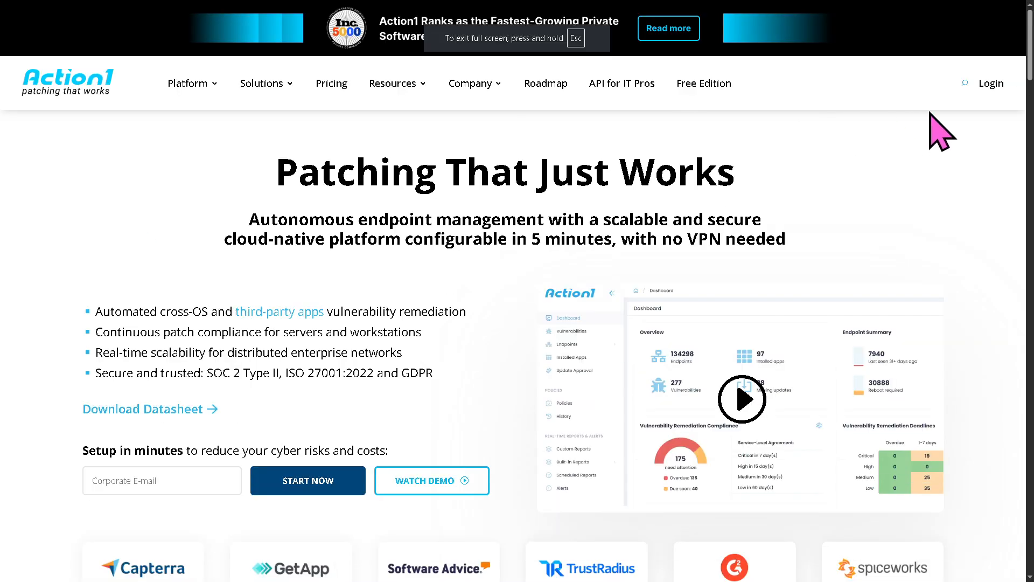
mouse_move(990, 83)
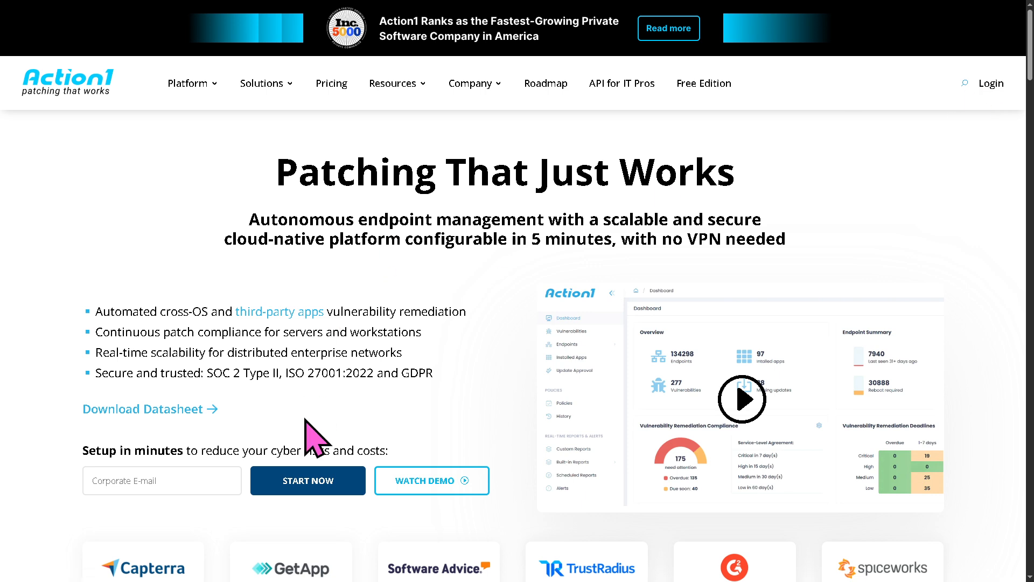
left_click(308, 480)
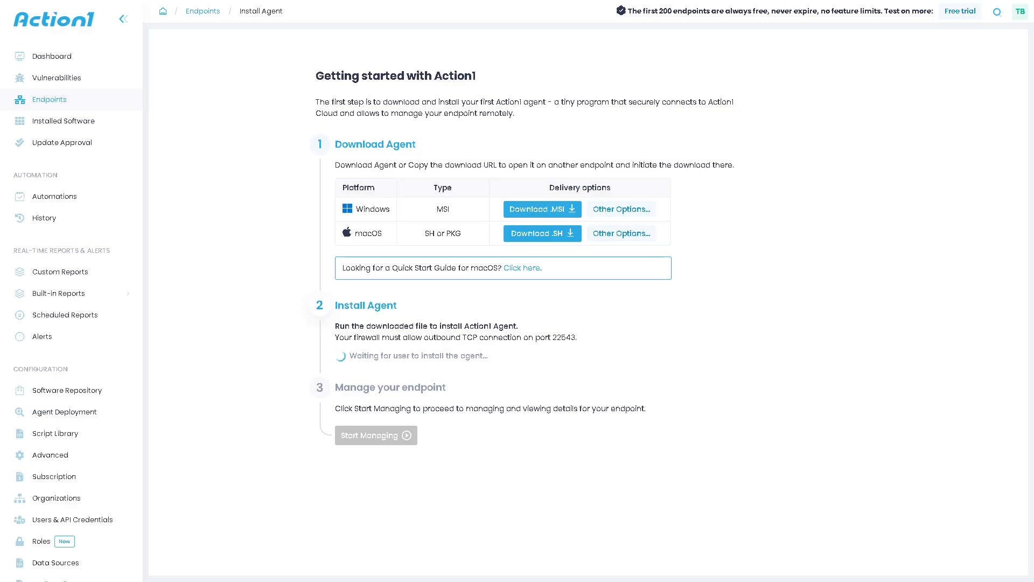
mouse_move(197, 287)
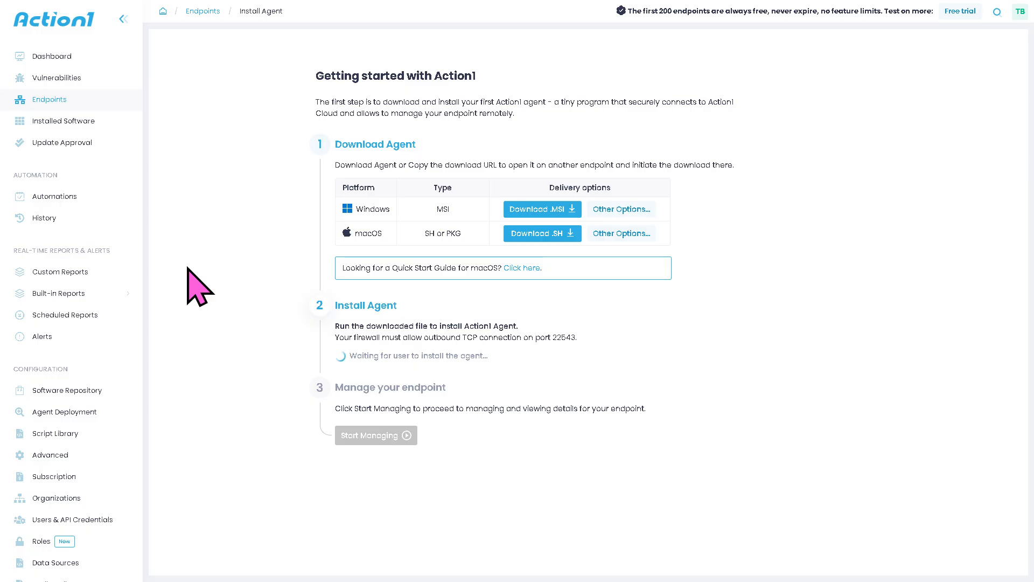
mouse_move(413, 227)
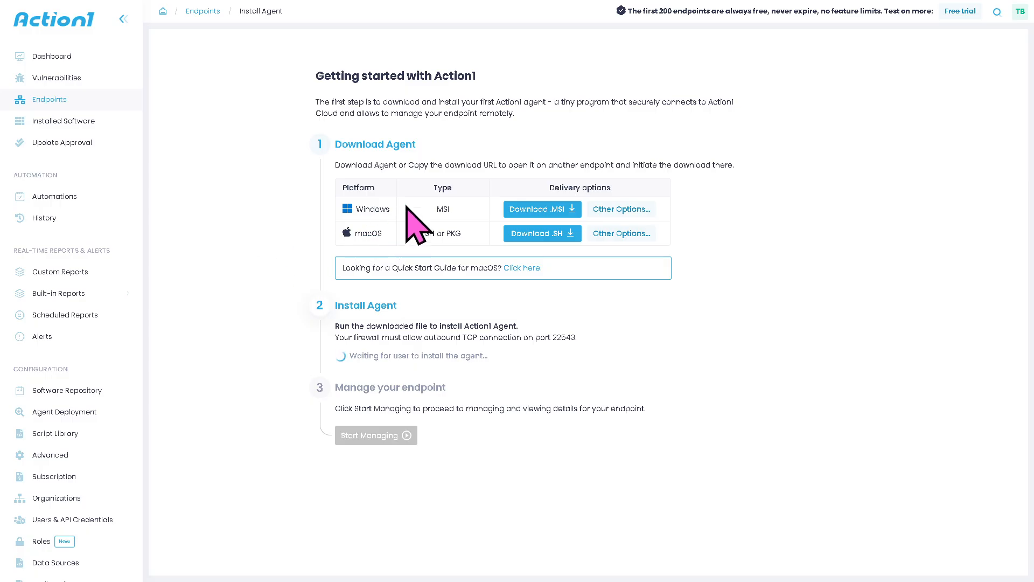
mouse_move(484, 247)
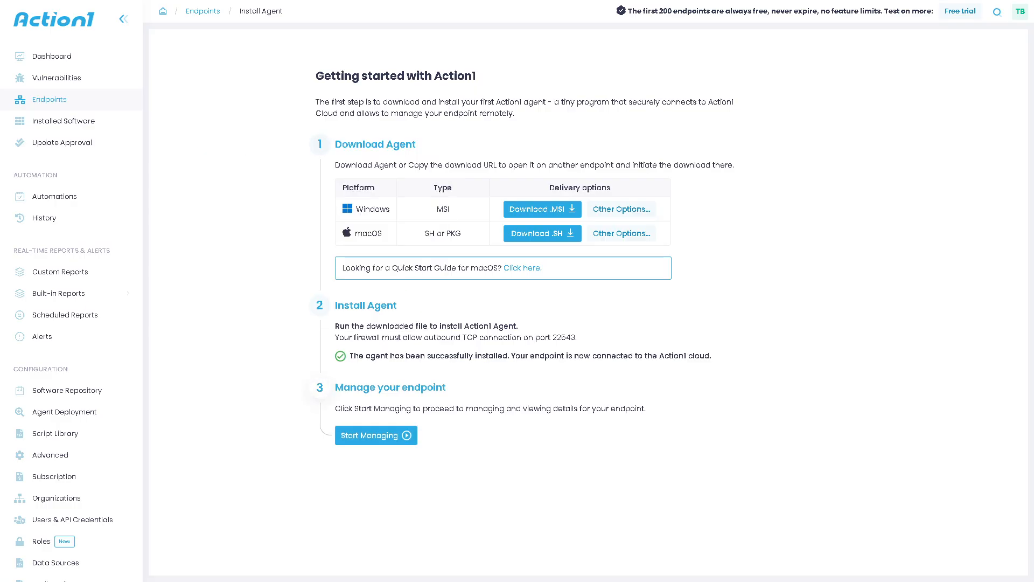
mouse_move(12, 178)
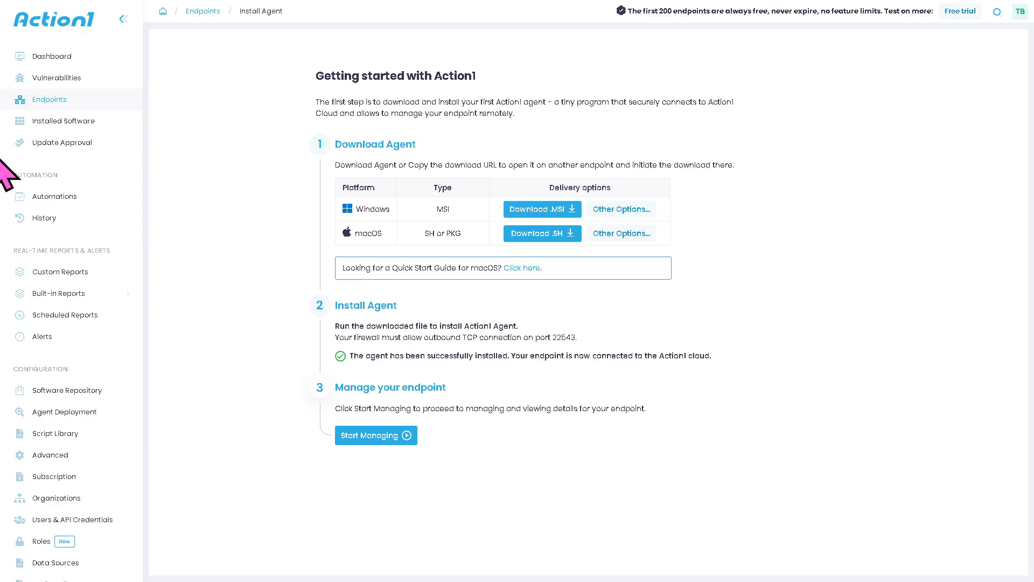
mouse_move(10, 181)
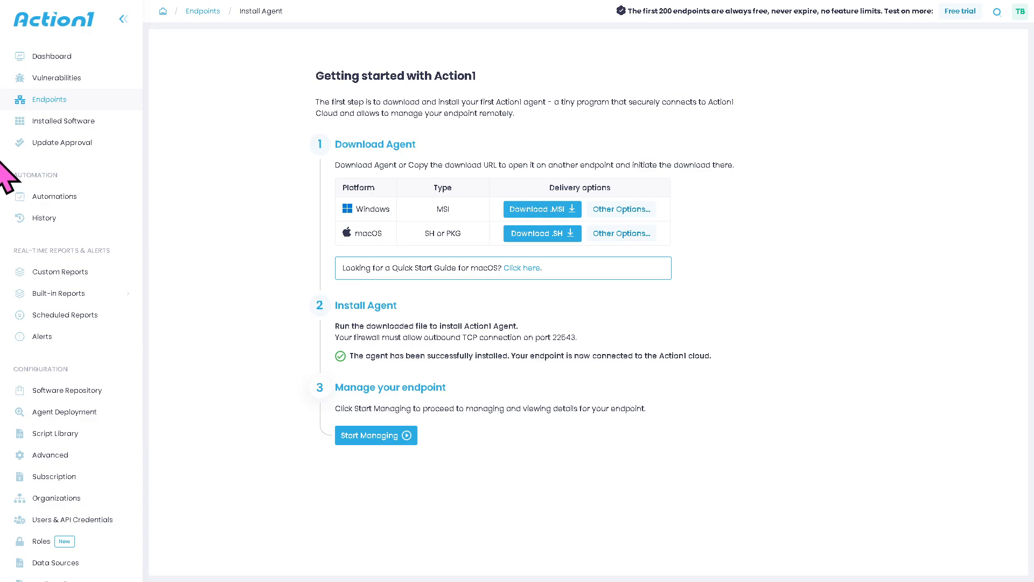
Step: Review dashboard counts (1 endpoint, 67 software, 118 vulnerabilities, 49 updates) and open the vulnerabilities list
left_click(51, 56)
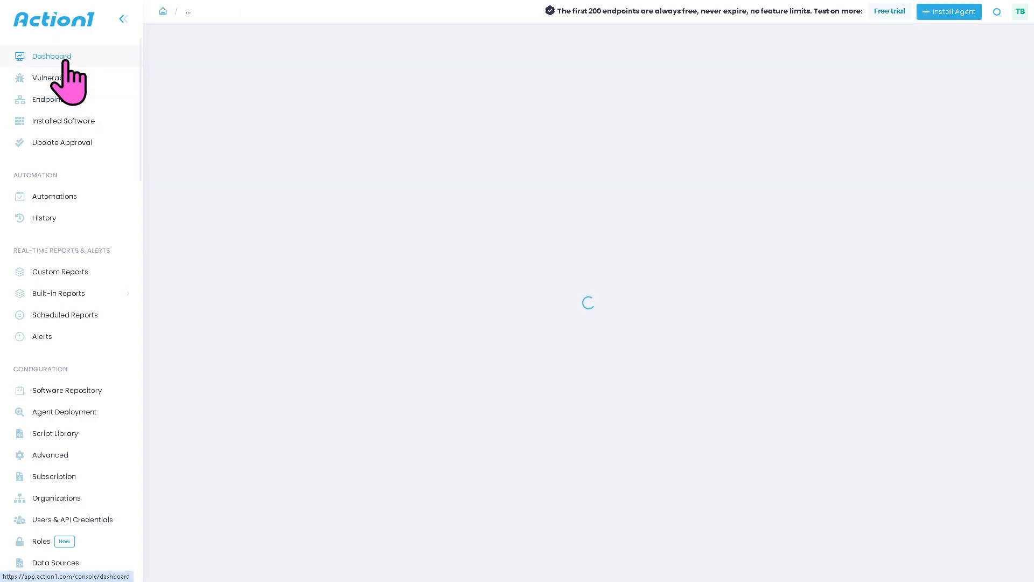
left_click(52, 56)
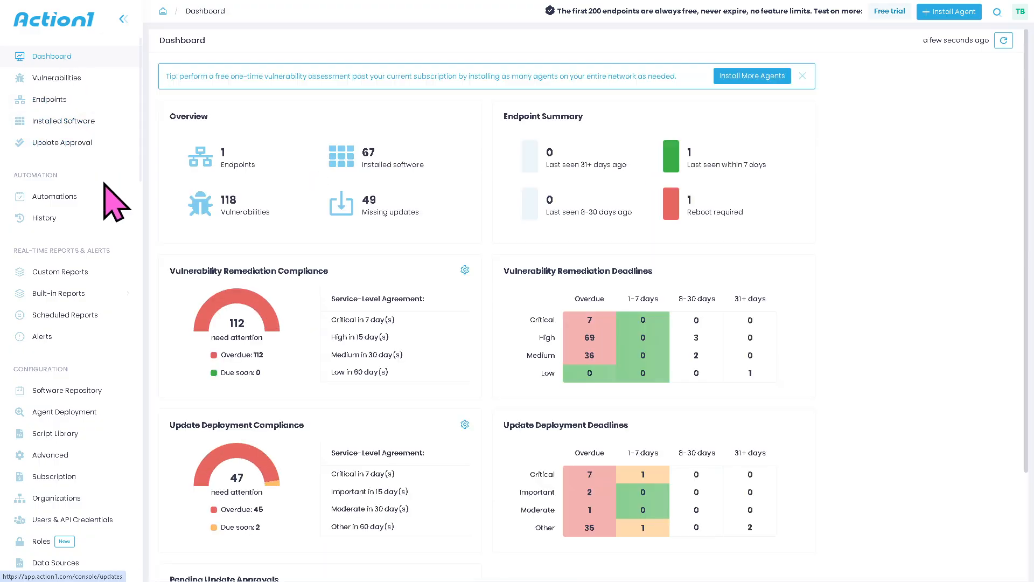
mouse_move(44, 218)
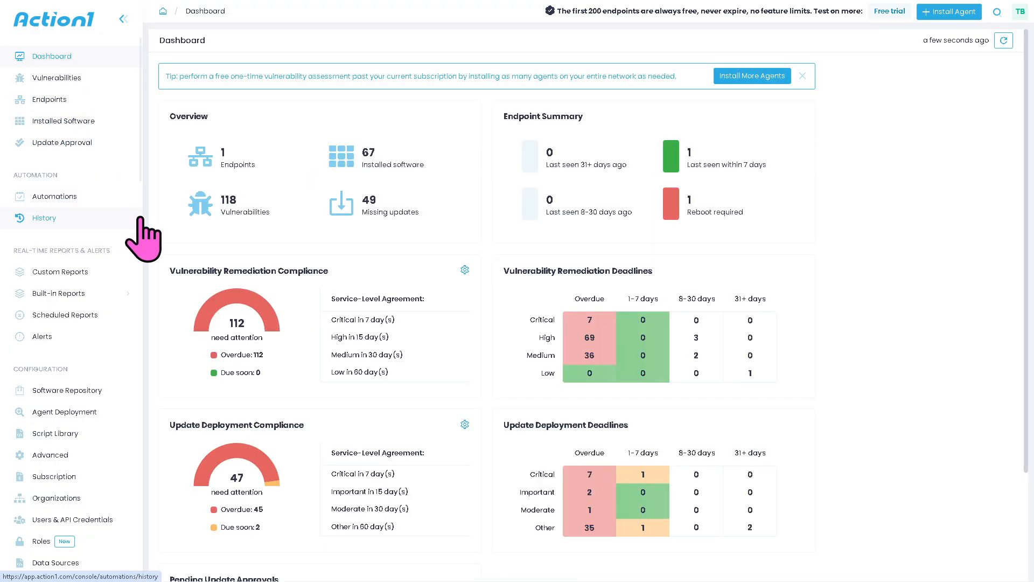
mouse_move(208, 270)
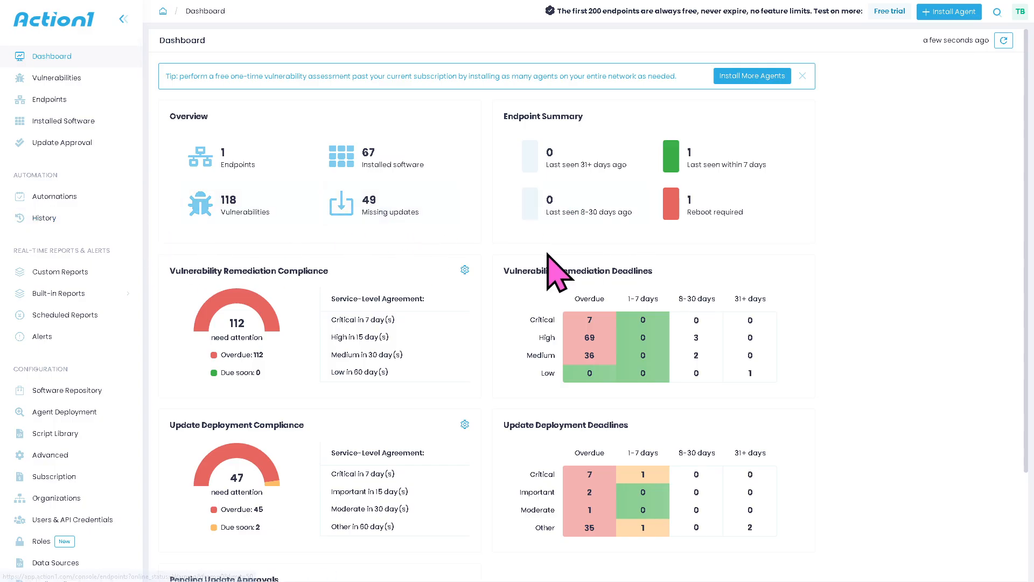
mouse_move(600, 274)
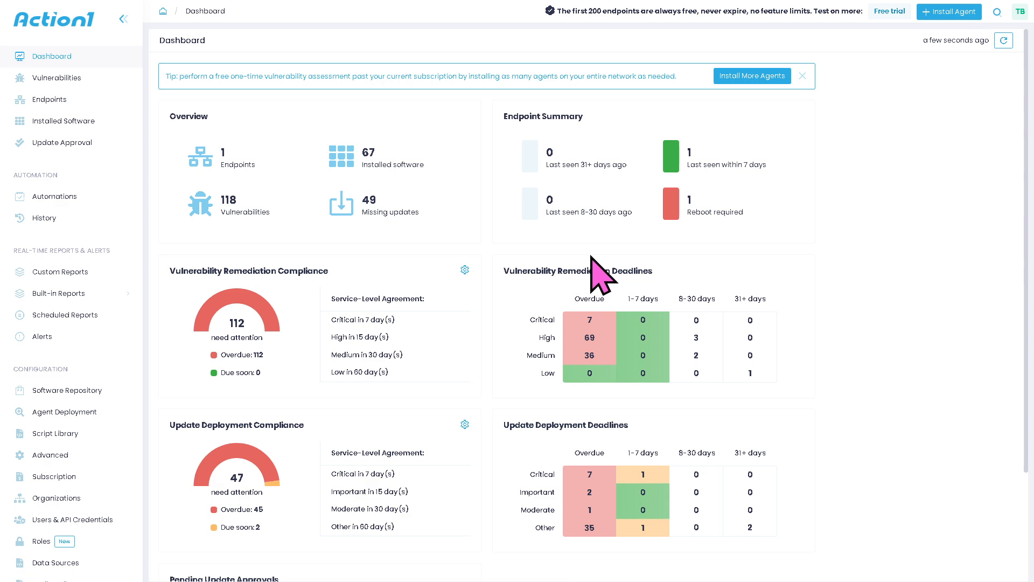
left_click(56, 78)
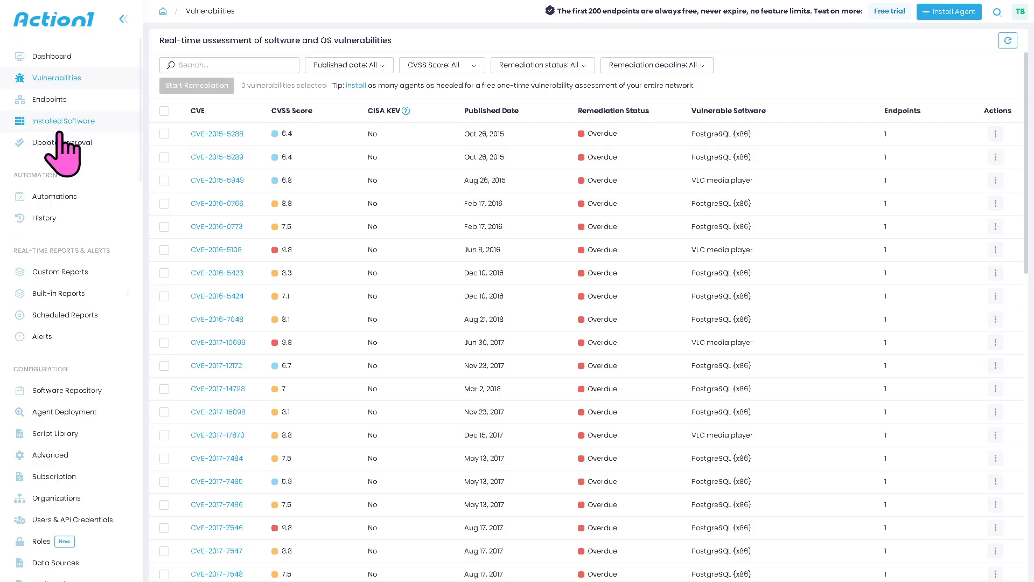
Step: Move from the CVE vulnerability list to the Endpoints list
left_click(49, 99)
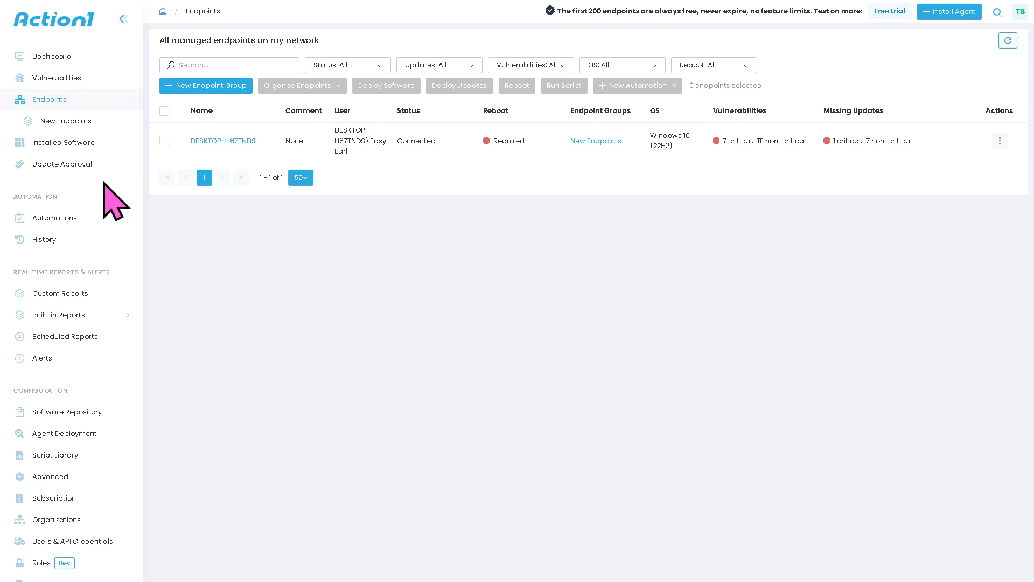
mouse_move(376, 178)
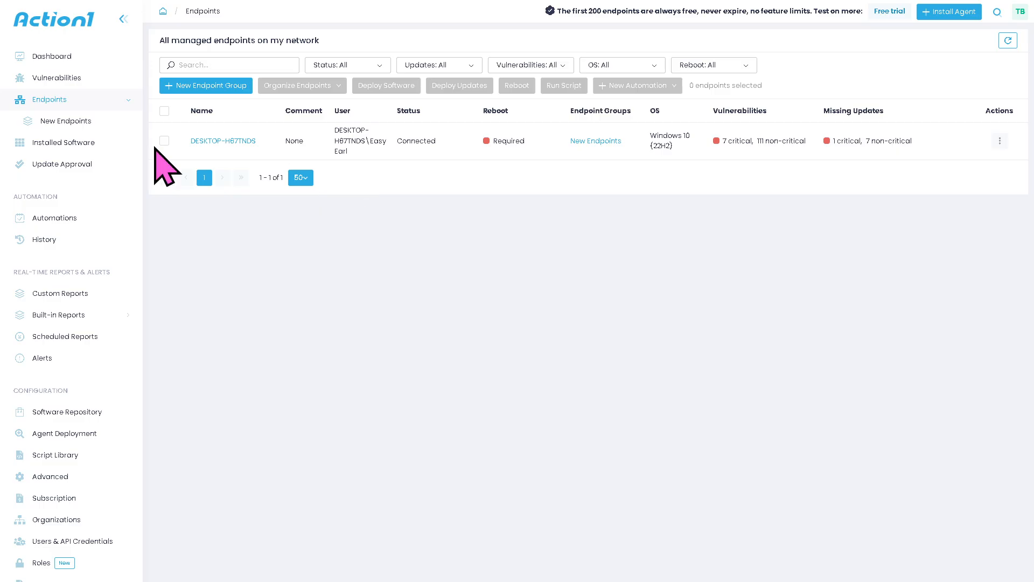
Step: Switch from the Endpoints list to the Installed Software page
left_click(64, 142)
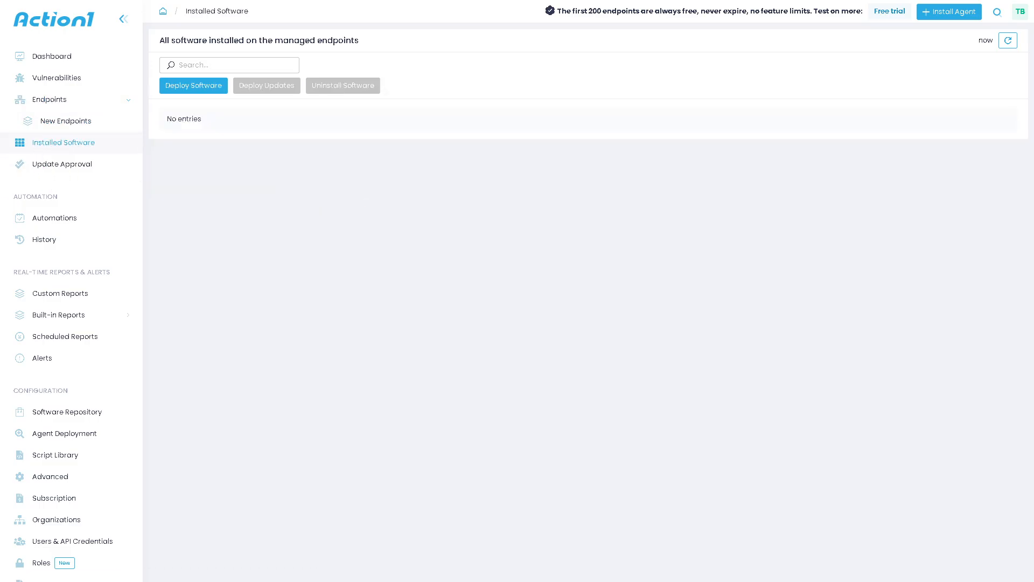
Step: Load the installed software table with vendors and versions, then move to Automations
left_click(1007, 41)
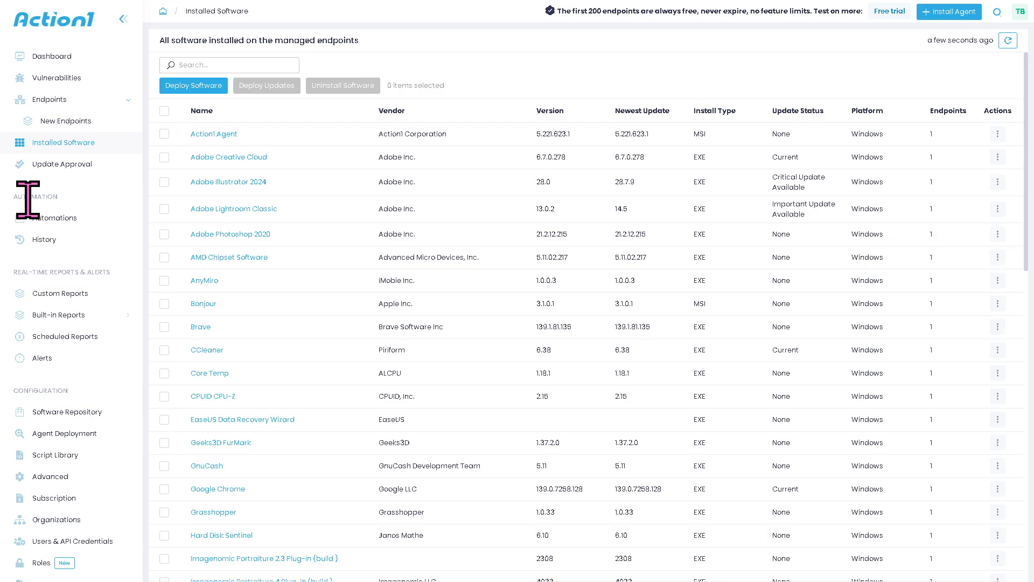
left_click(55, 217)
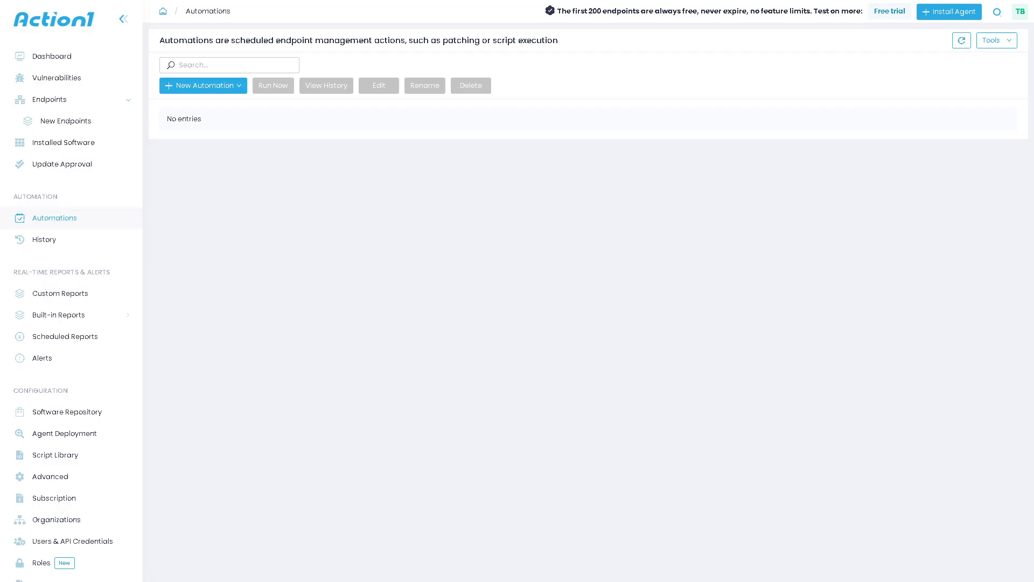
Step: View the Automation History page, which has no entries yet
left_click(44, 239)
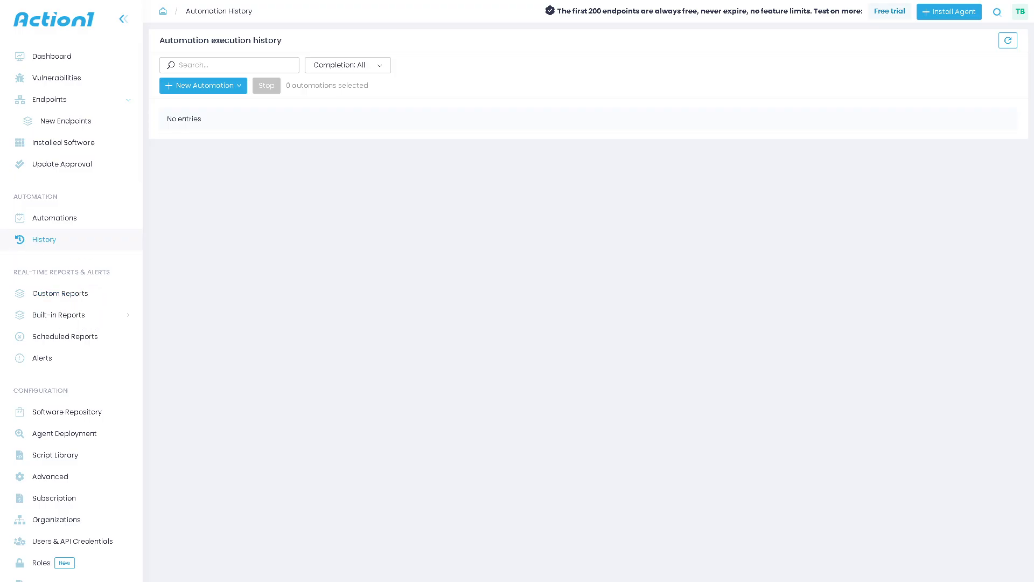
mouse_move(59, 299)
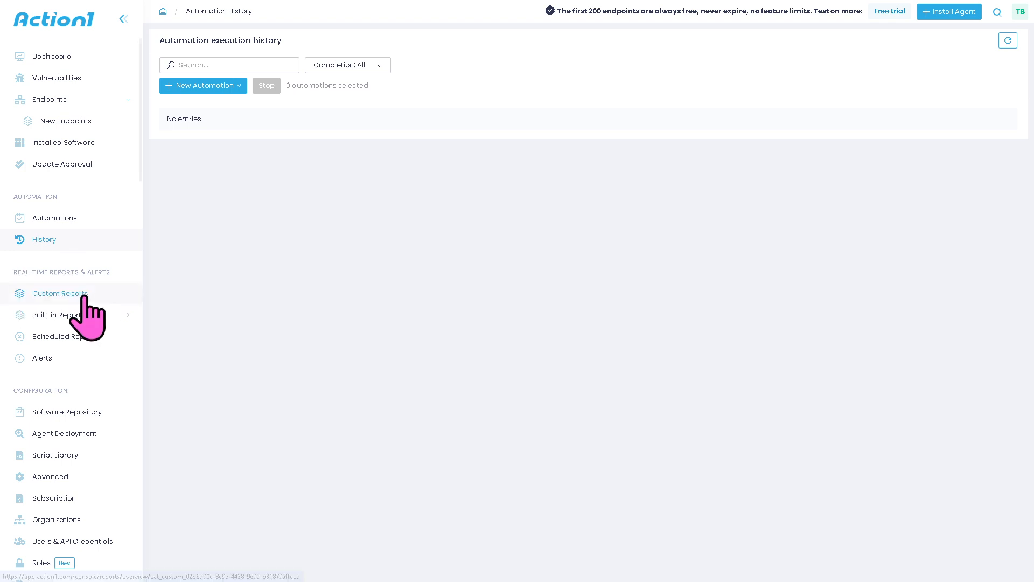
Step: Browse Custom Reports and the Built-in Reports categories, then go to the Software Repository
left_click(59, 294)
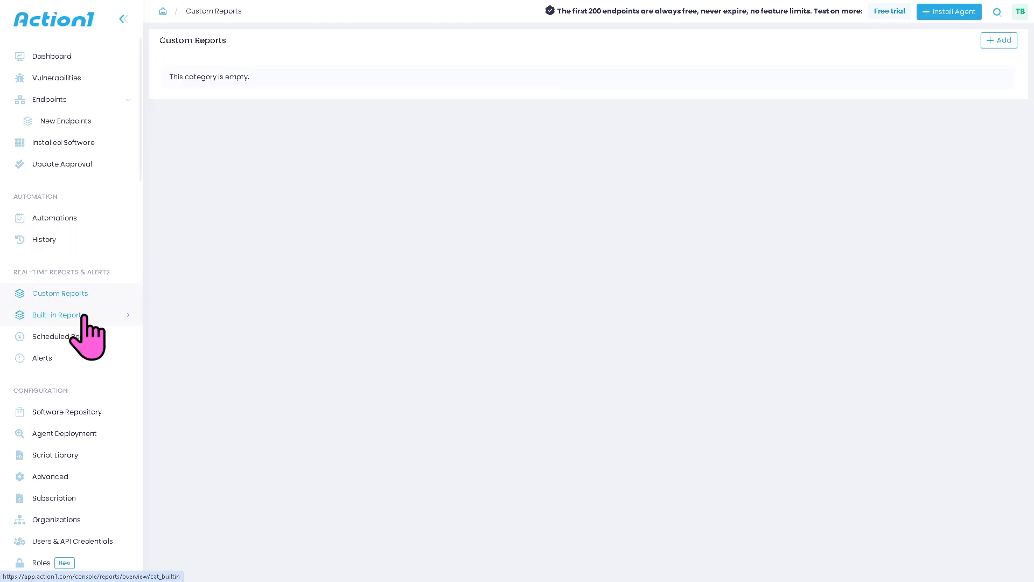
left_click(58, 315)
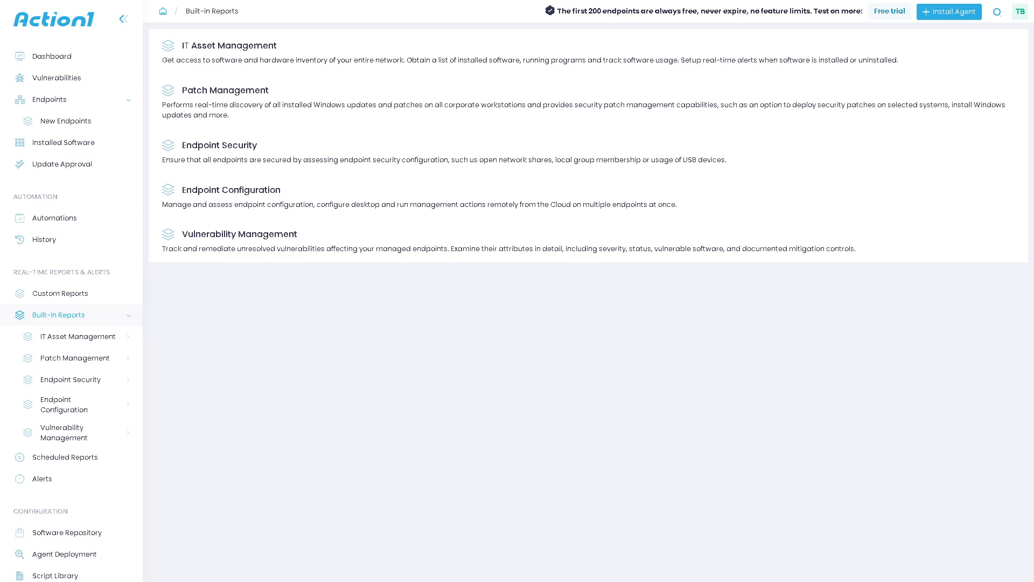
mouse_move(64, 403)
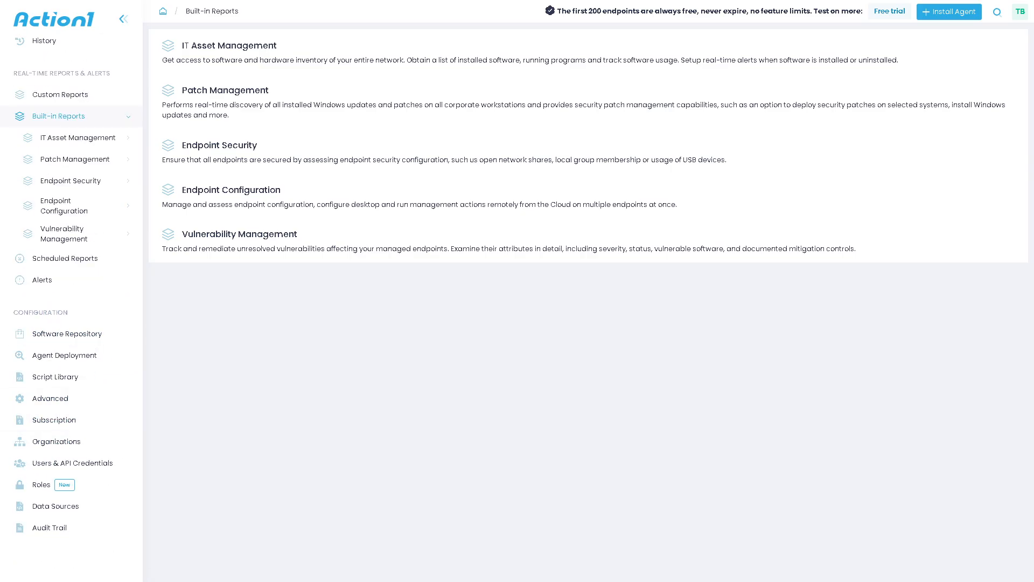
mouse_move(13, 253)
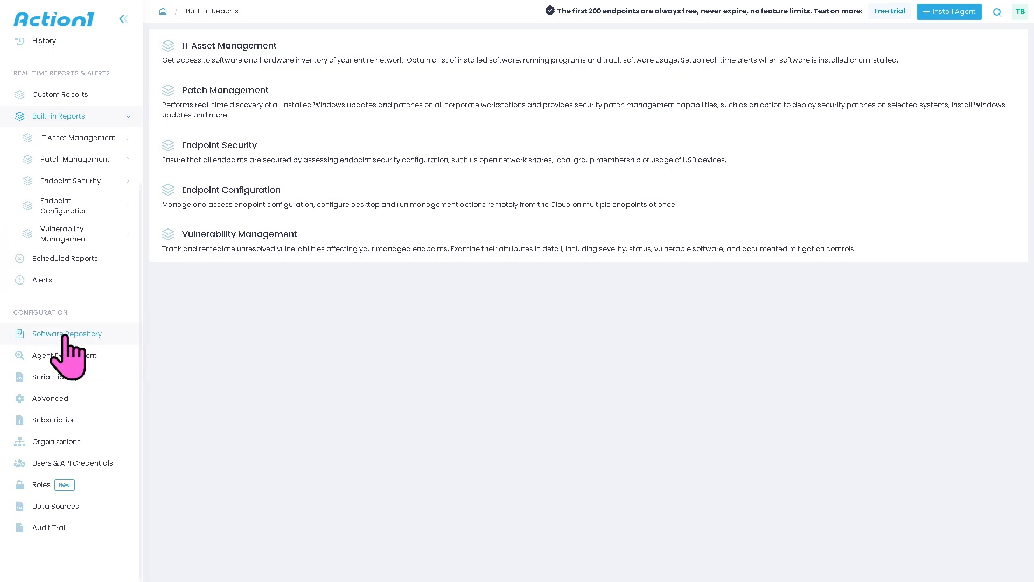
left_click(65, 334)
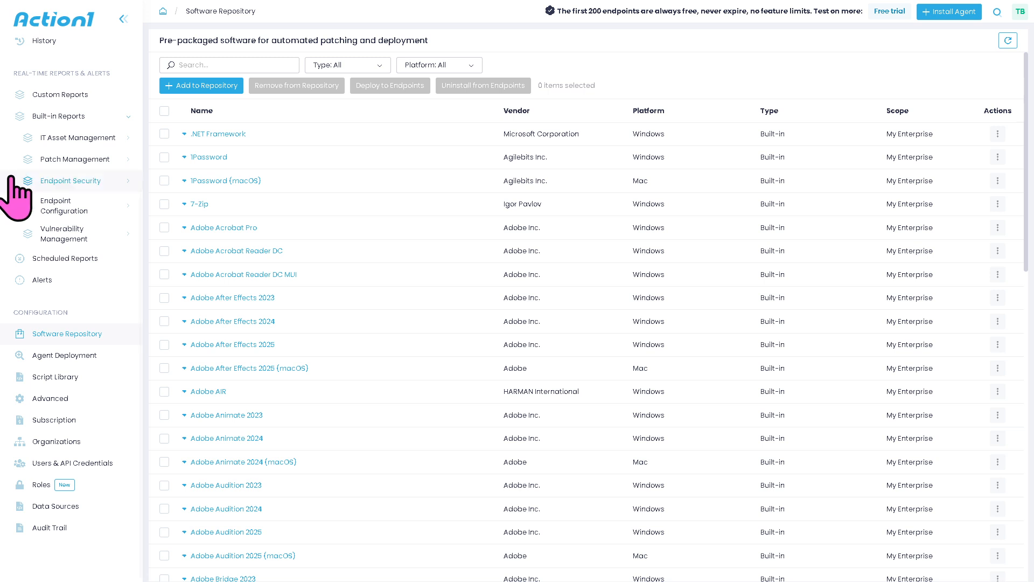
mouse_move(56, 376)
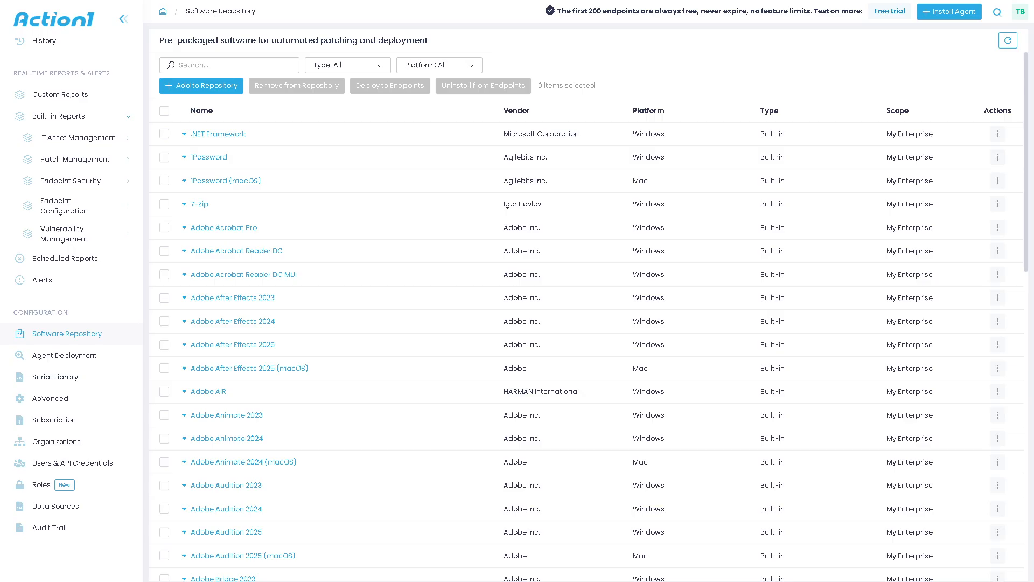
Step: Go to the Agent Deployment page for pushing agents to Active Directory computers
left_click(64, 355)
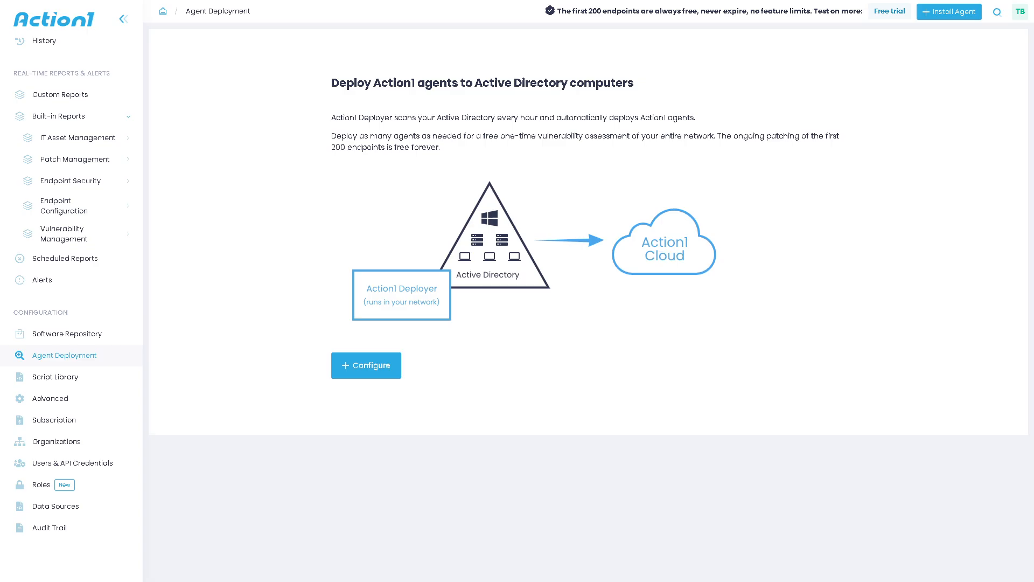
mouse_move(392, 280)
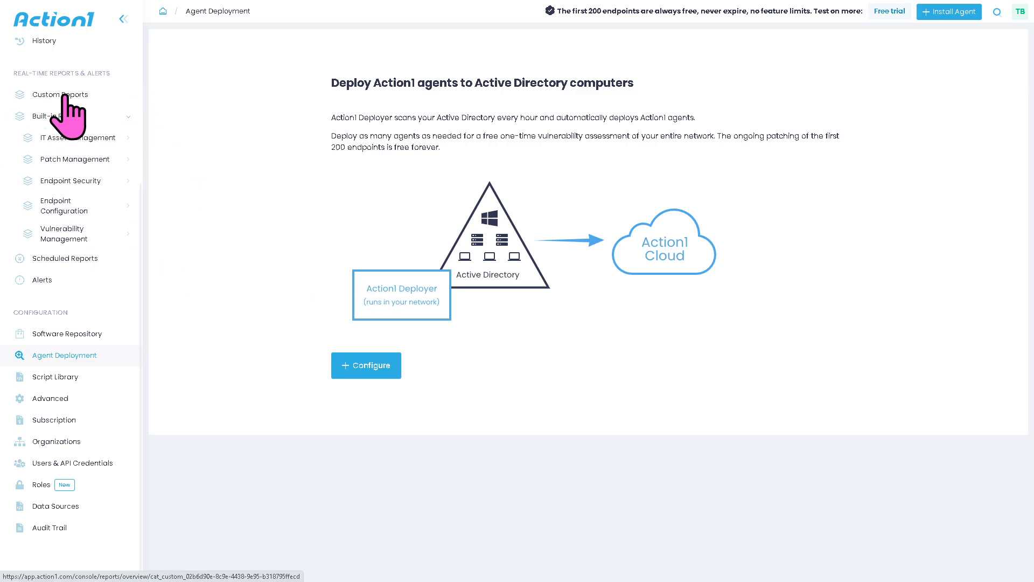
mouse_move(211, 227)
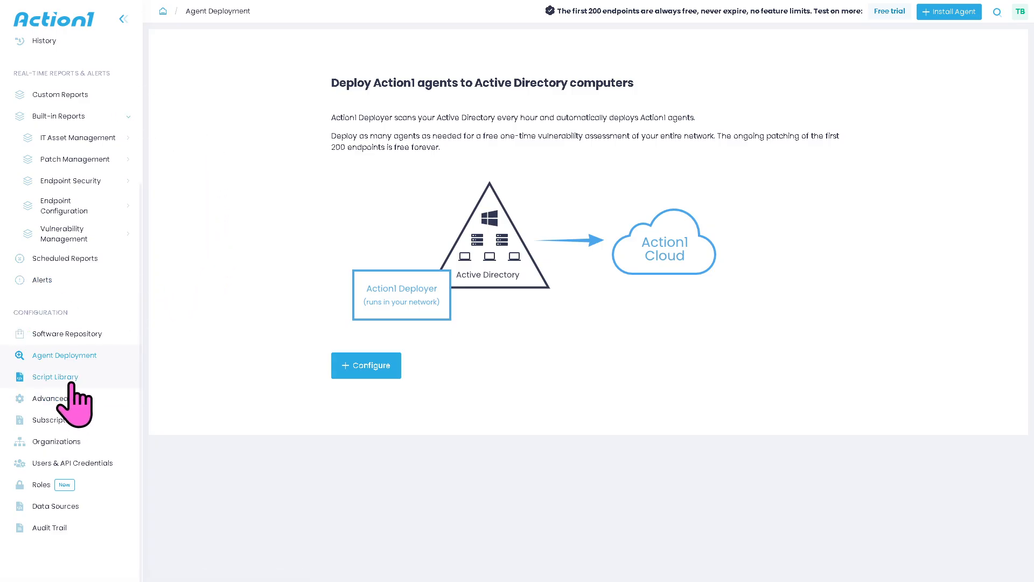
Step: Step through Script Library and Advanced settings to the Organizations page listing My Organization
left_click(55, 376)
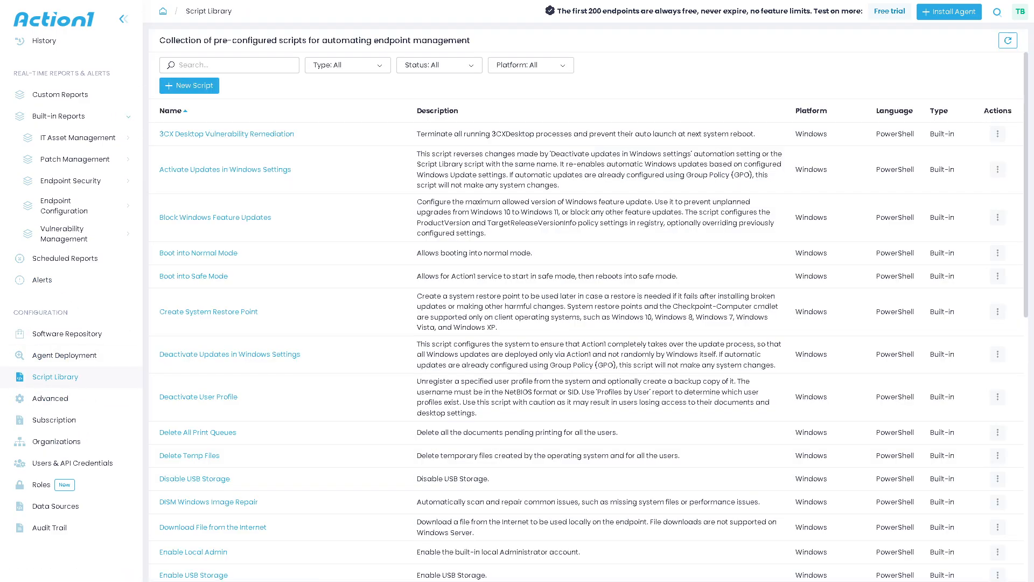
left_click(50, 397)
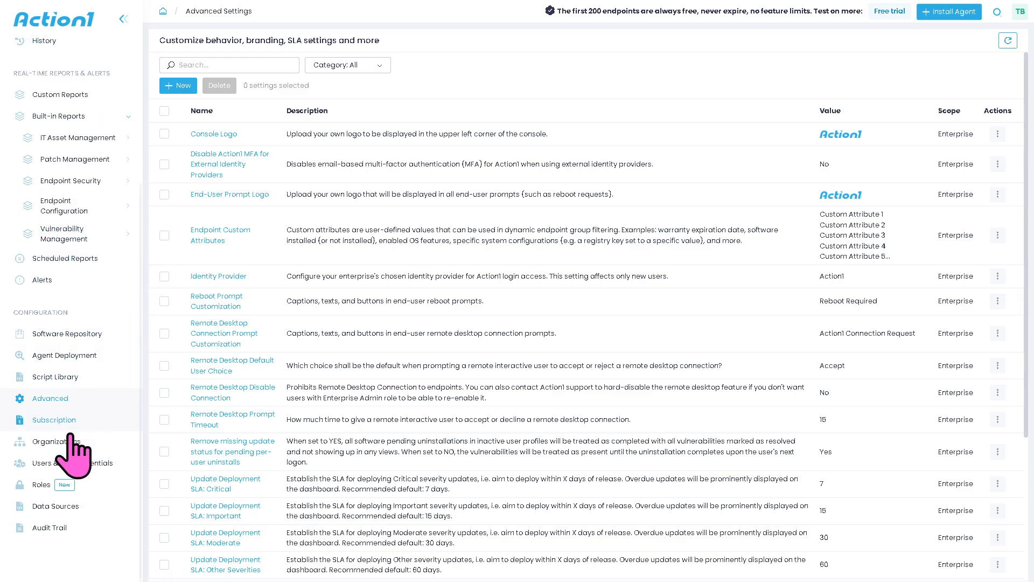
left_click(56, 442)
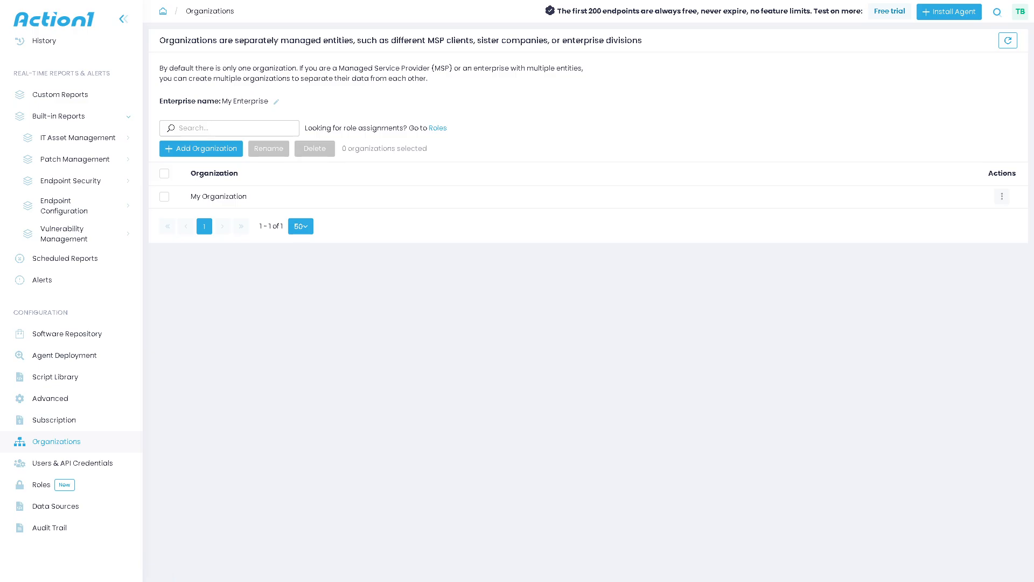
Step: Leave the console for the Action1 website and view the Request Quote pricing form
left_click(54, 420)
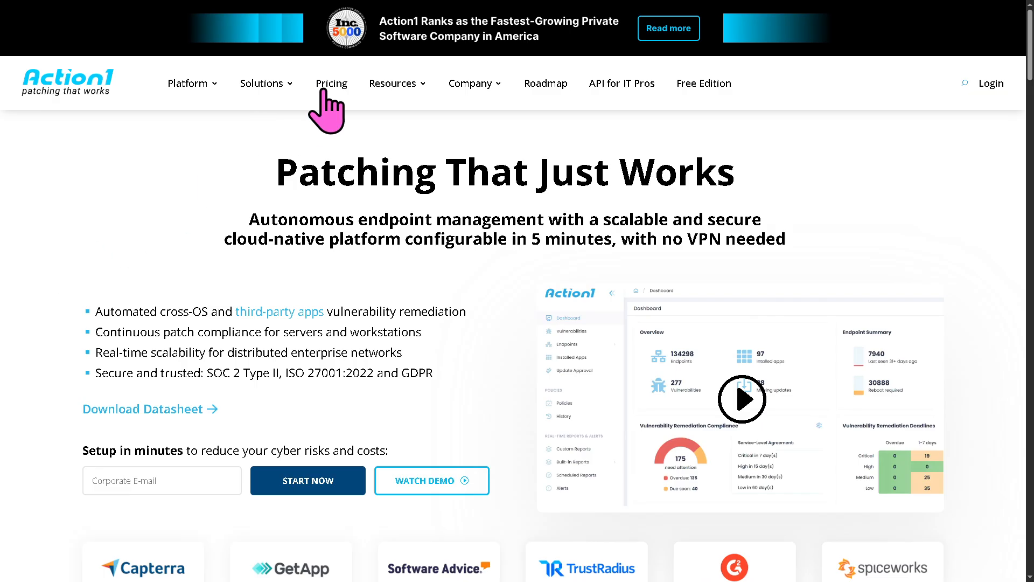
left_click(332, 83)
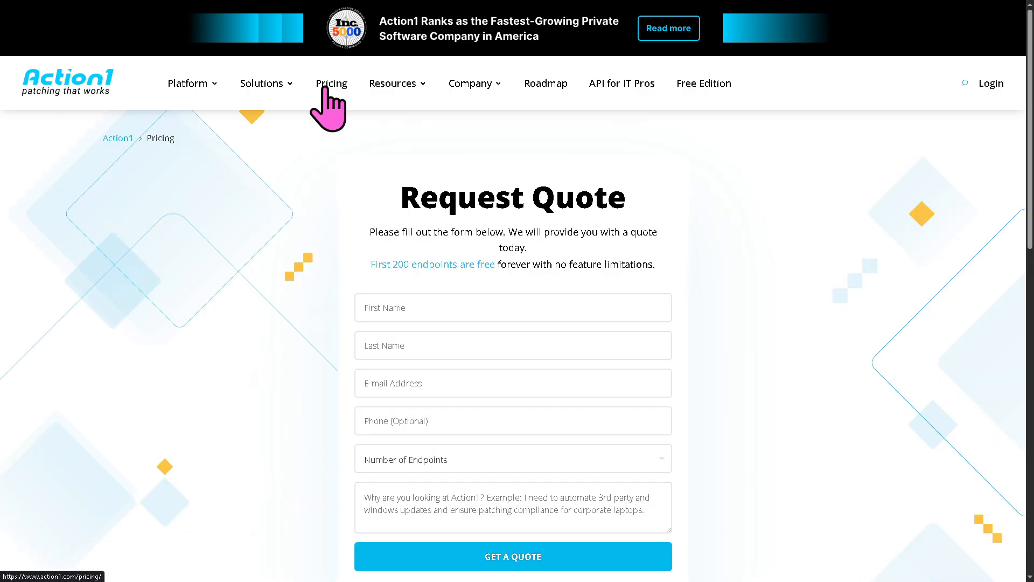
mouse_move(173, 223)
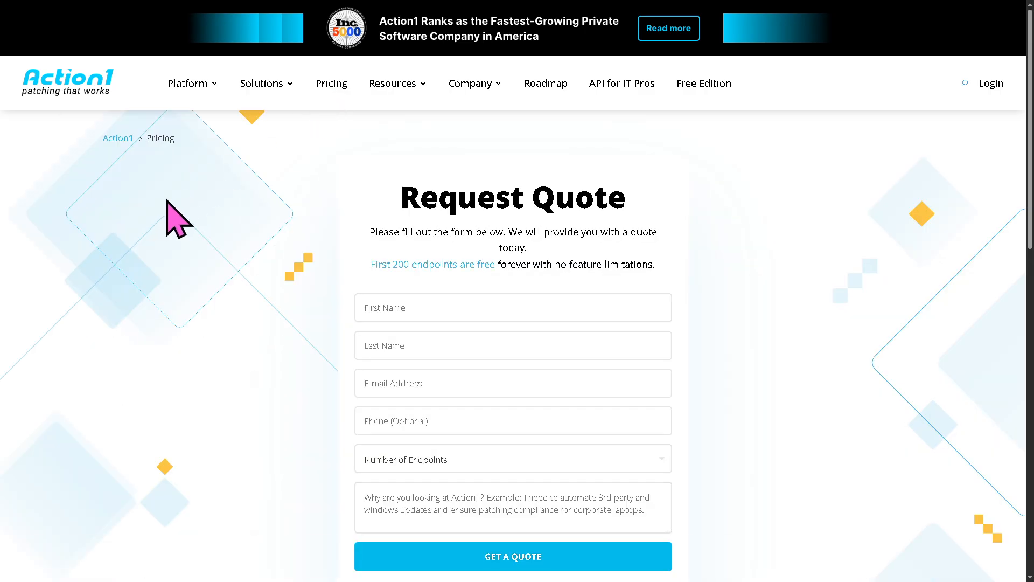
mouse_move(258, 329)
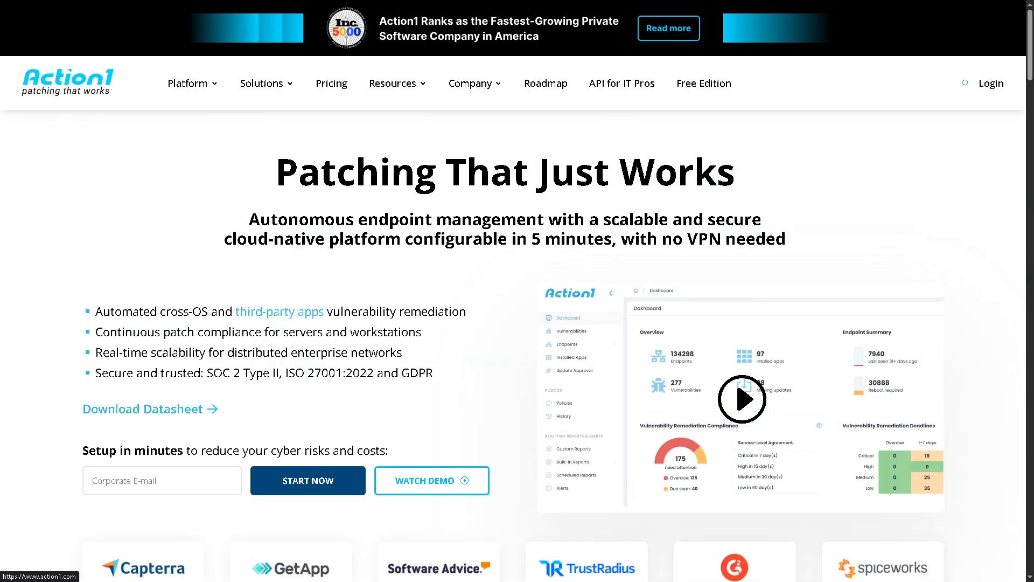
Step: Go to Resources > Webinars and Events and scroll down to the upcoming Vulnerability Digest webinar
left_click(393, 83)
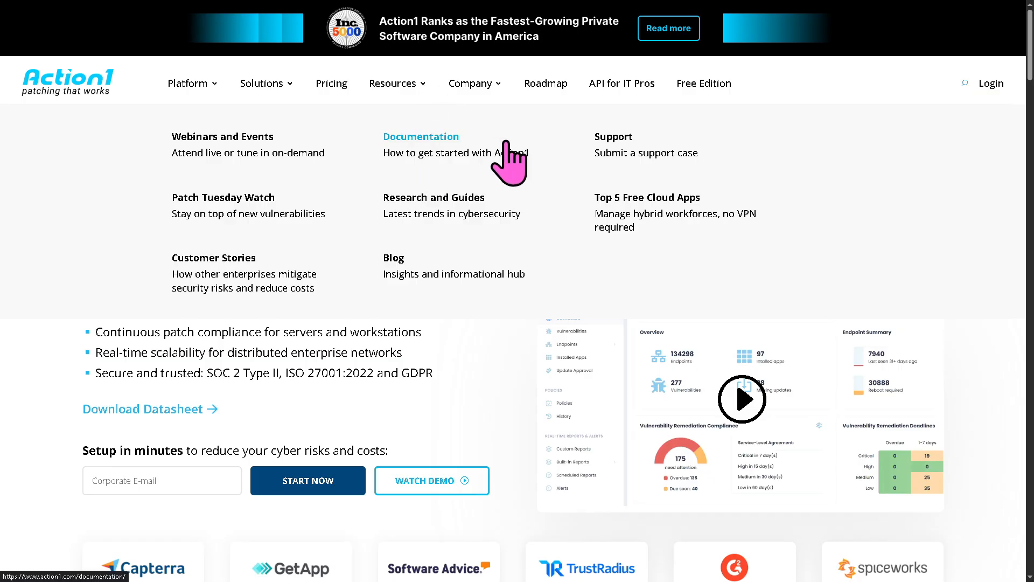
mouse_move(331, 231)
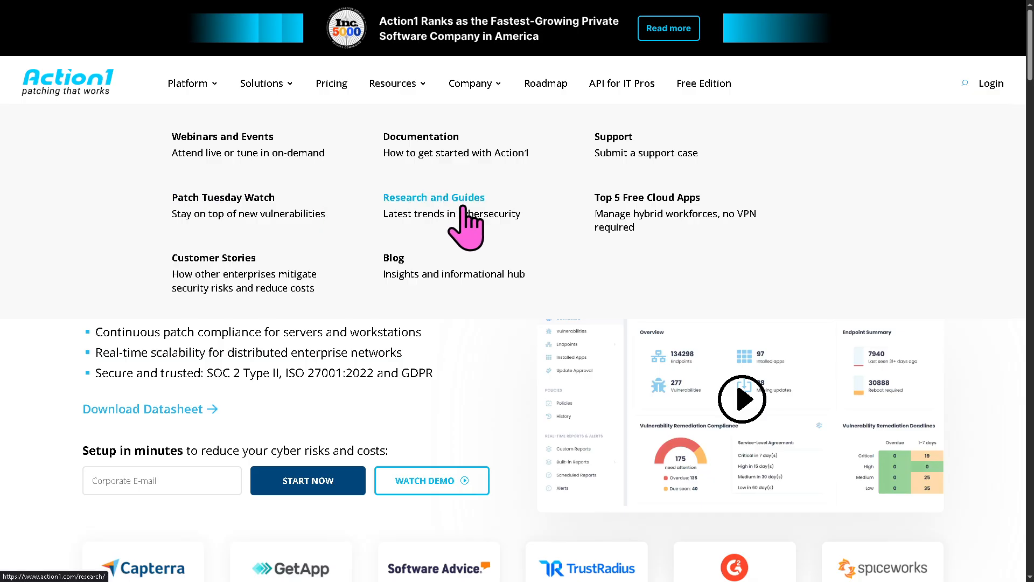
mouse_move(223, 153)
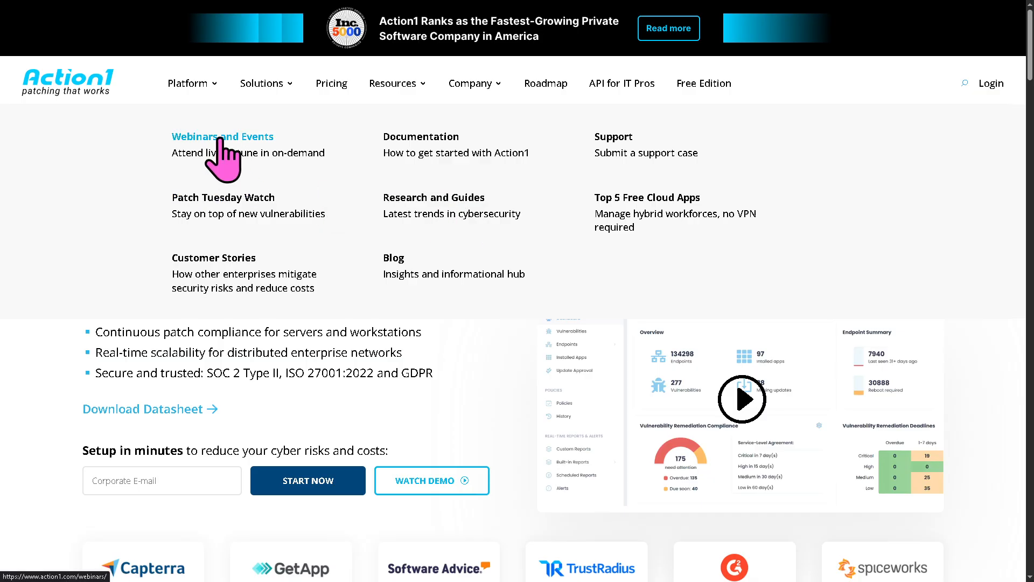
left_click(222, 136)
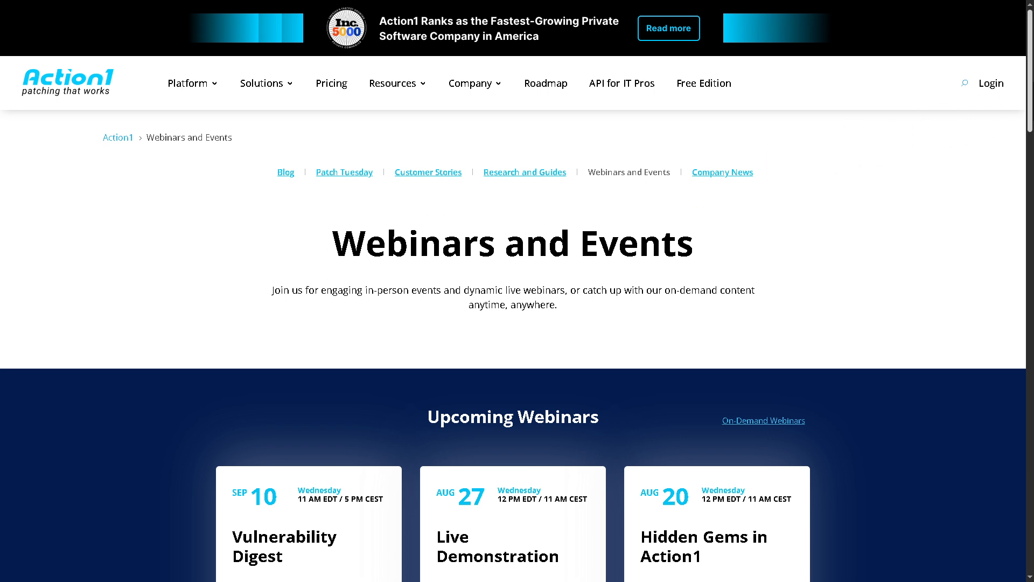
scroll("down", 3)
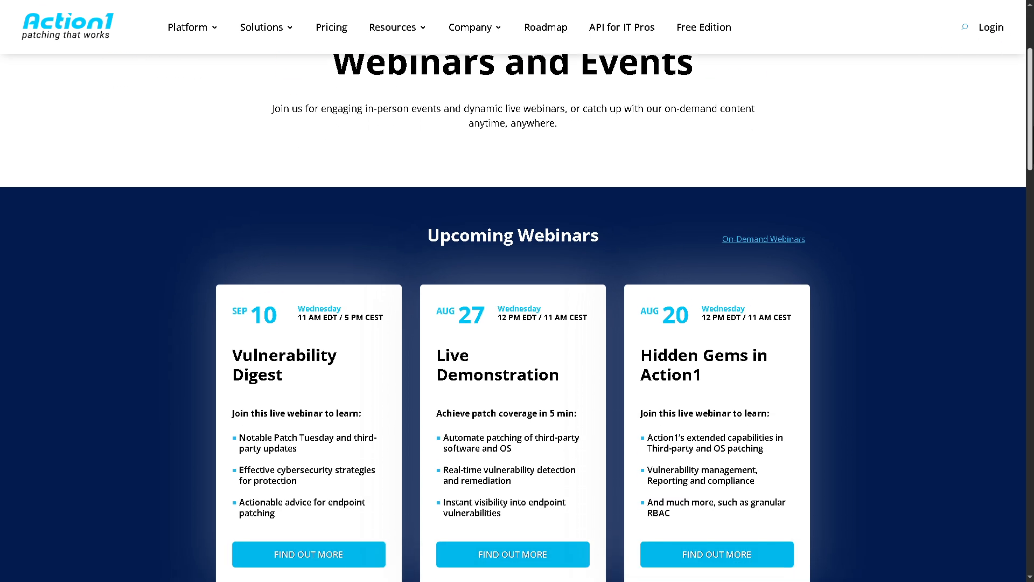
scroll("down", 3)
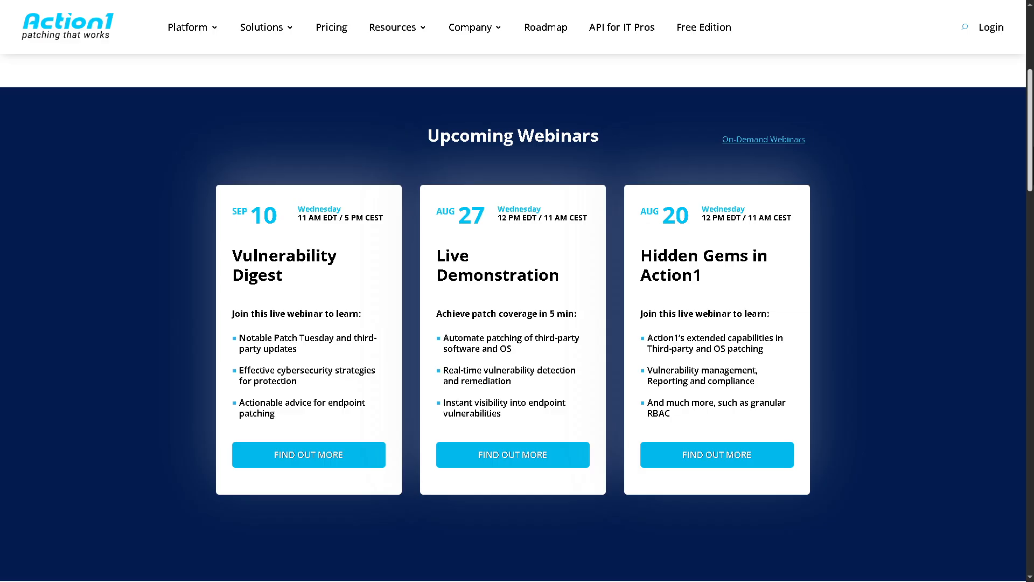
mouse_move(326, 258)
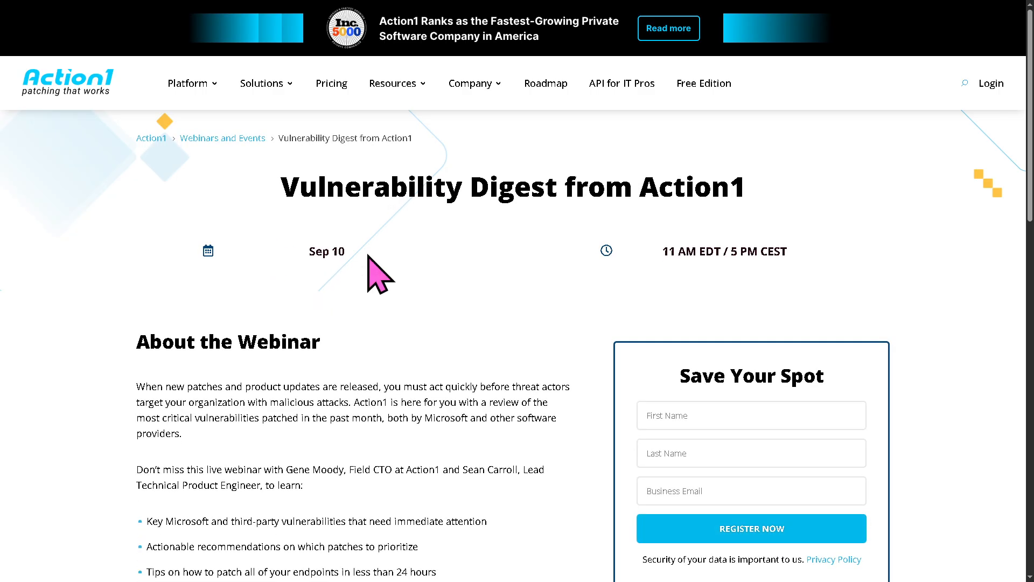
mouse_move(687, 417)
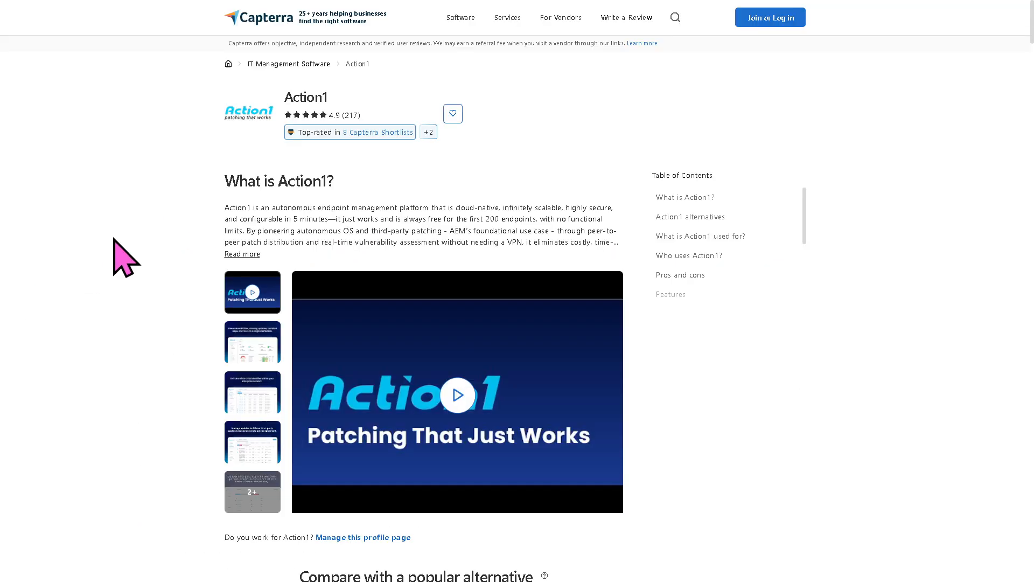
scroll("down", 3)
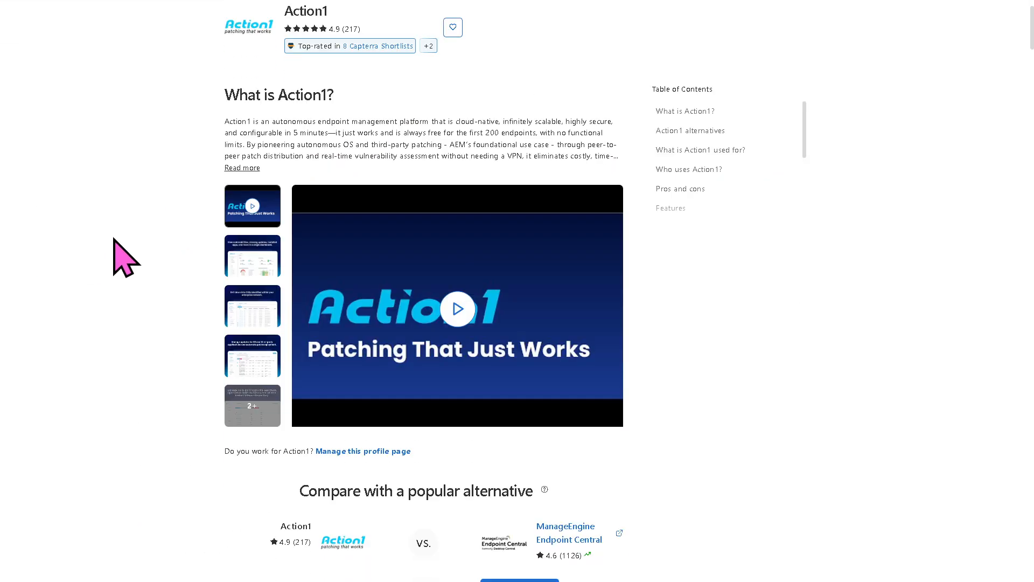
scroll("down", 3)
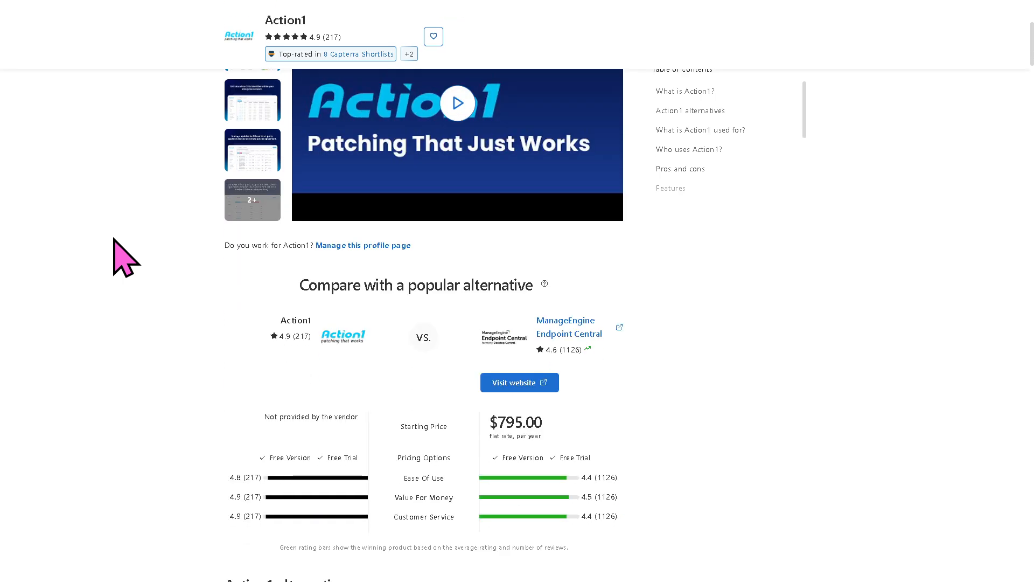
scroll("down", 3)
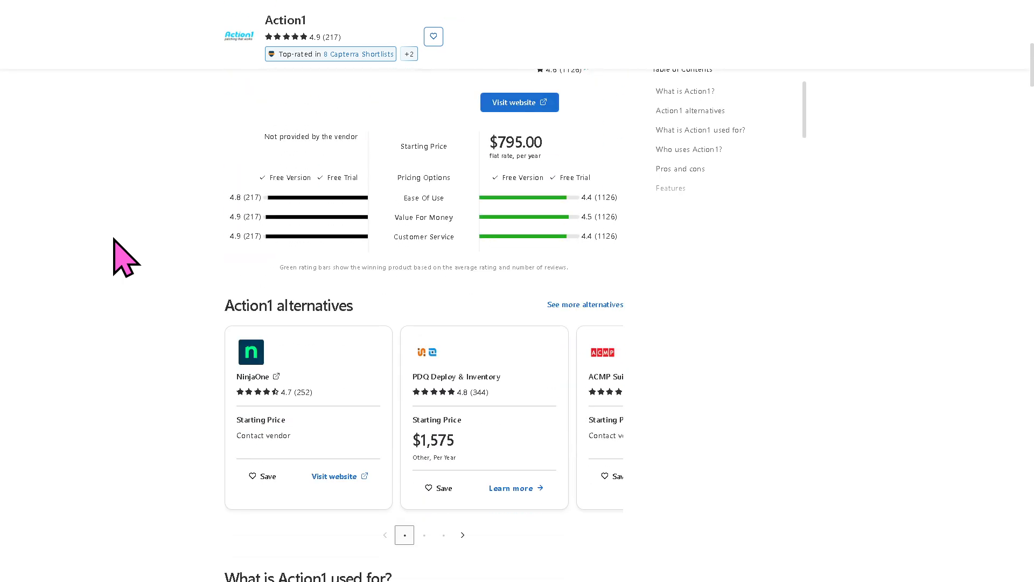
scroll("down", 3)
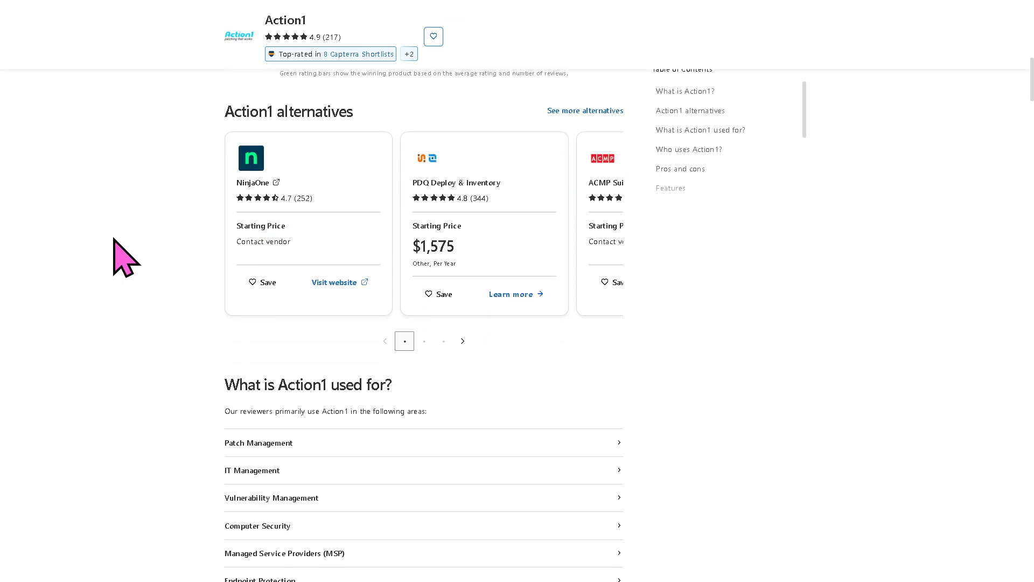
scroll("down", 3)
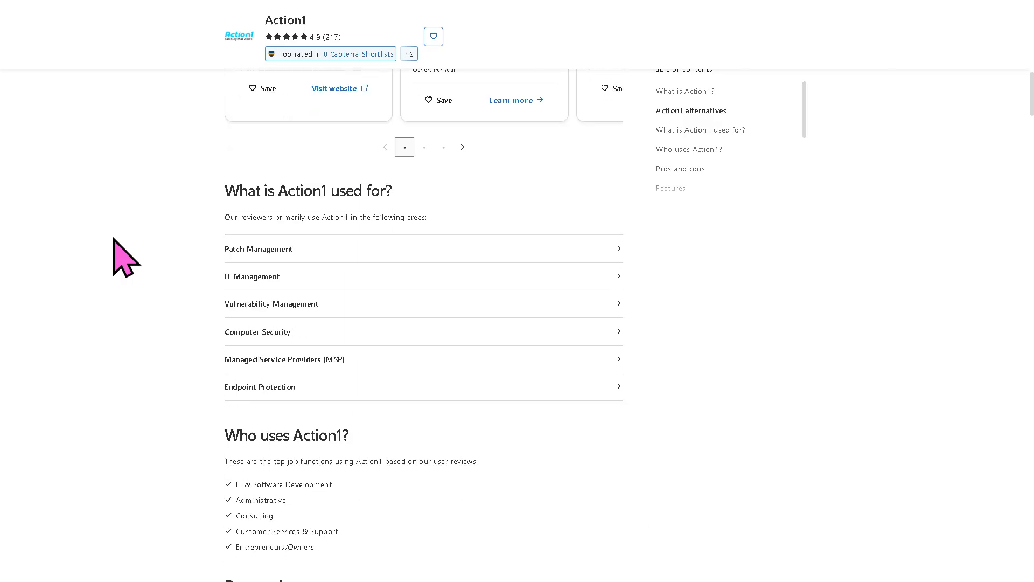
scroll("down", 3)
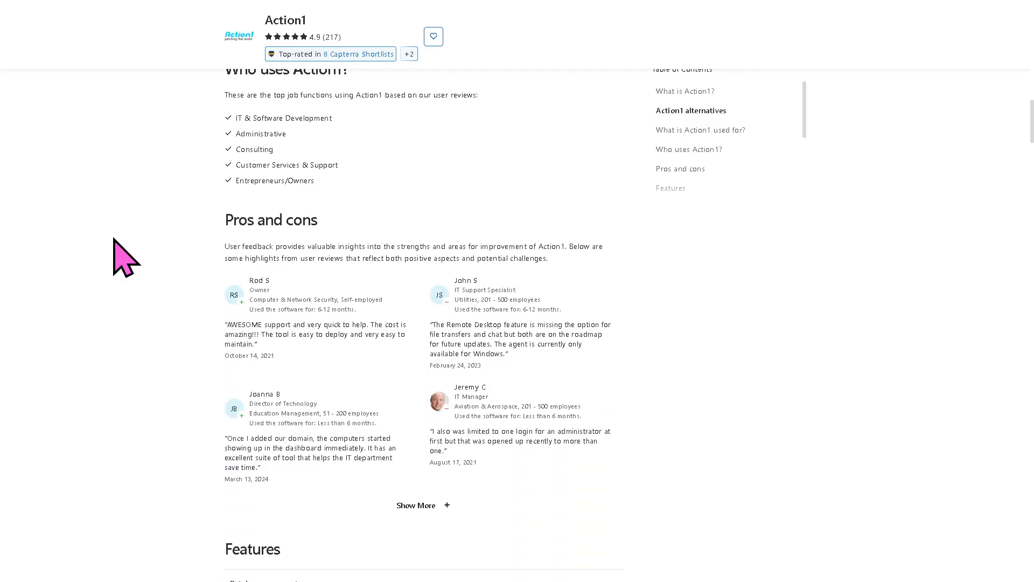
scroll("down", 3)
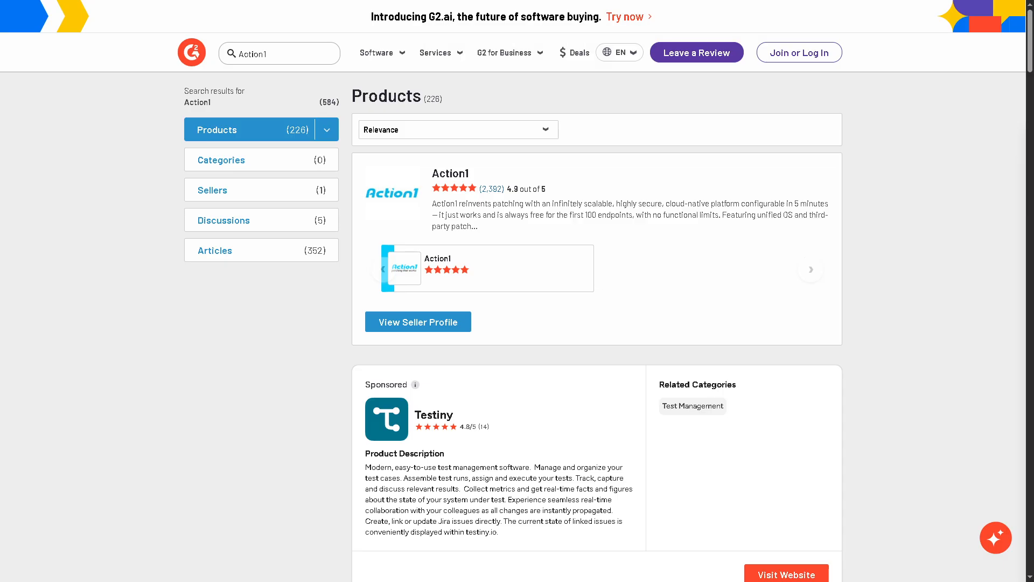
scroll("down", 3)
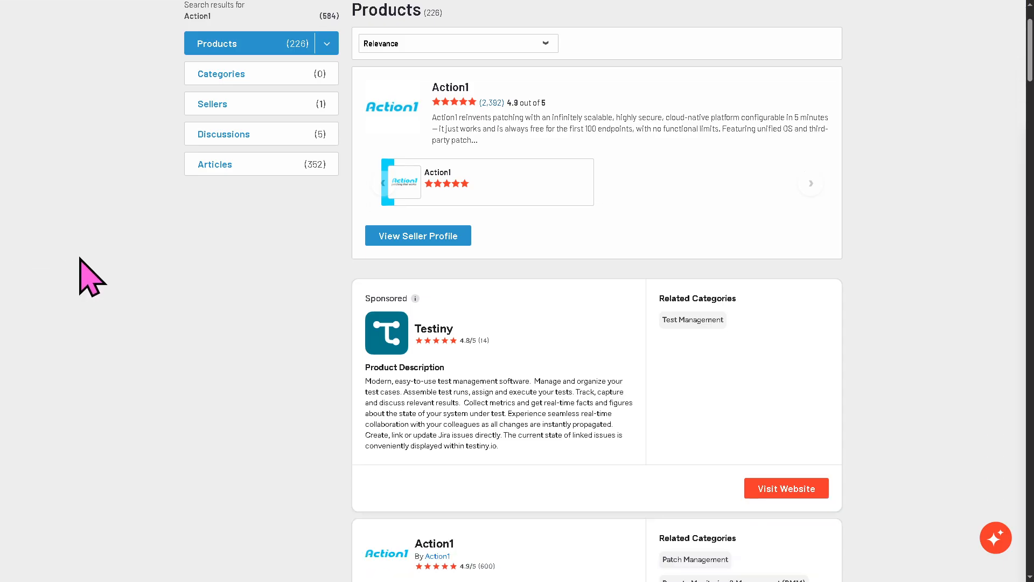
scroll("down", 3)
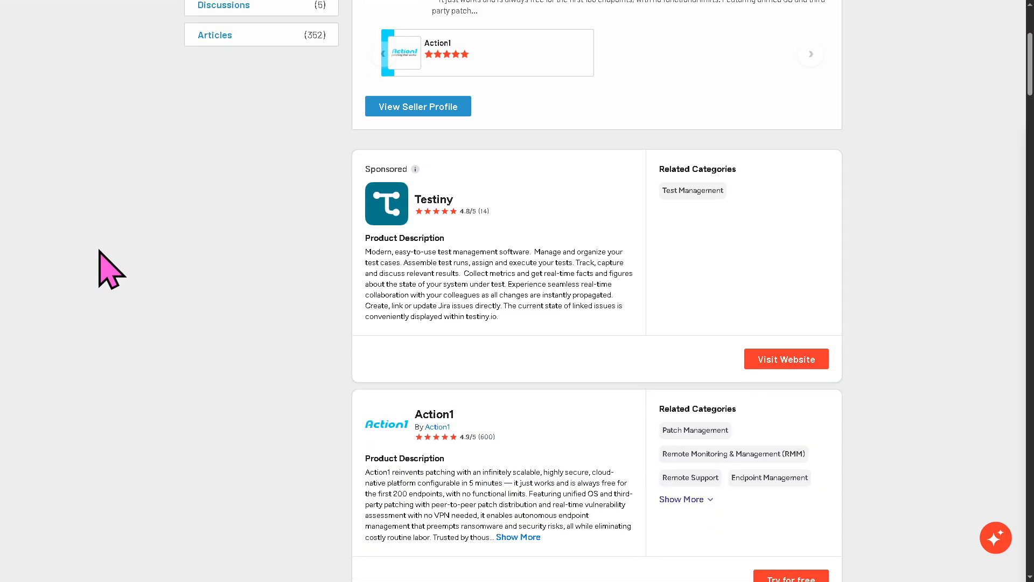
scroll("down", 3)
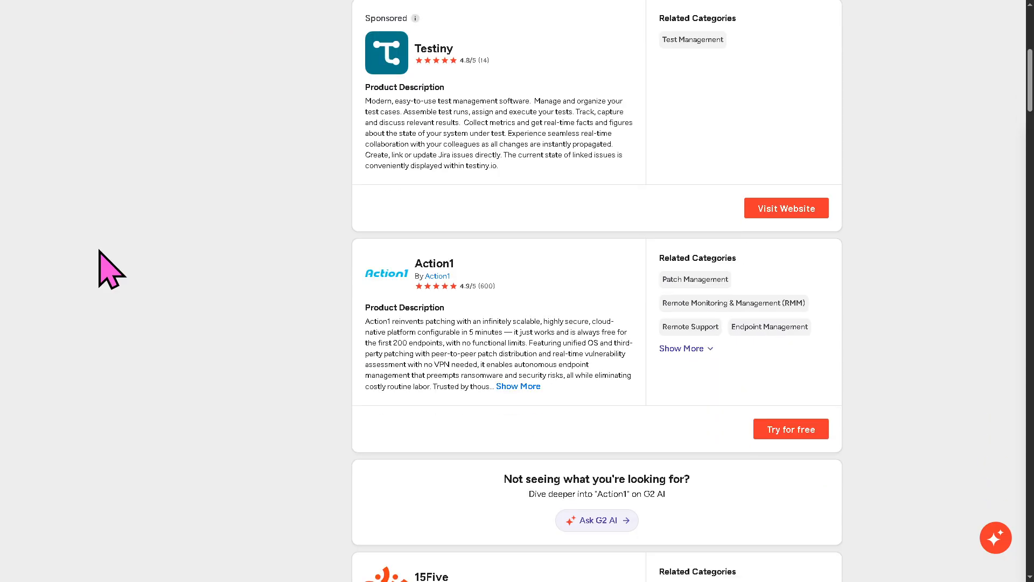
scroll("down", 3)
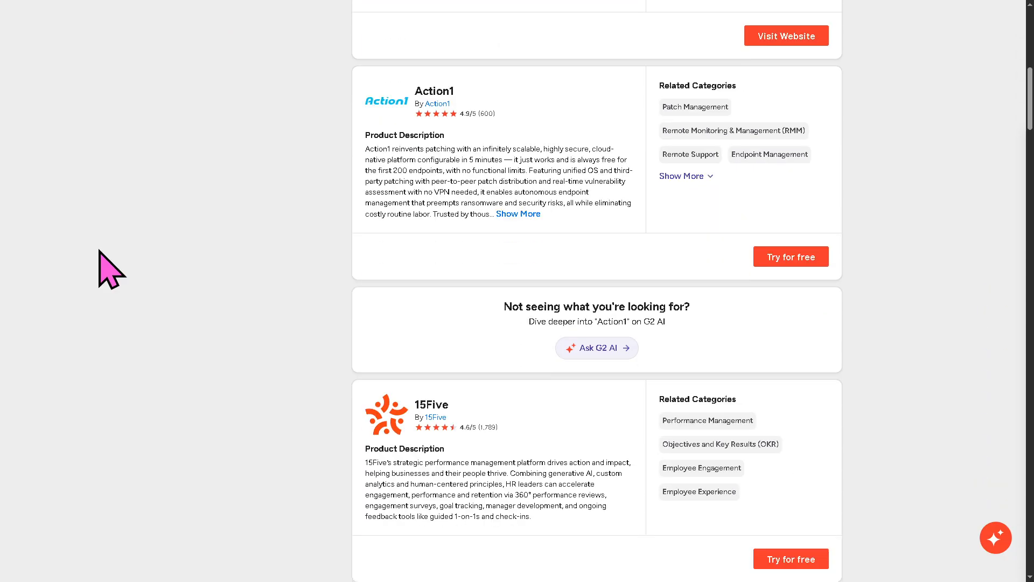
scroll("down", 3)
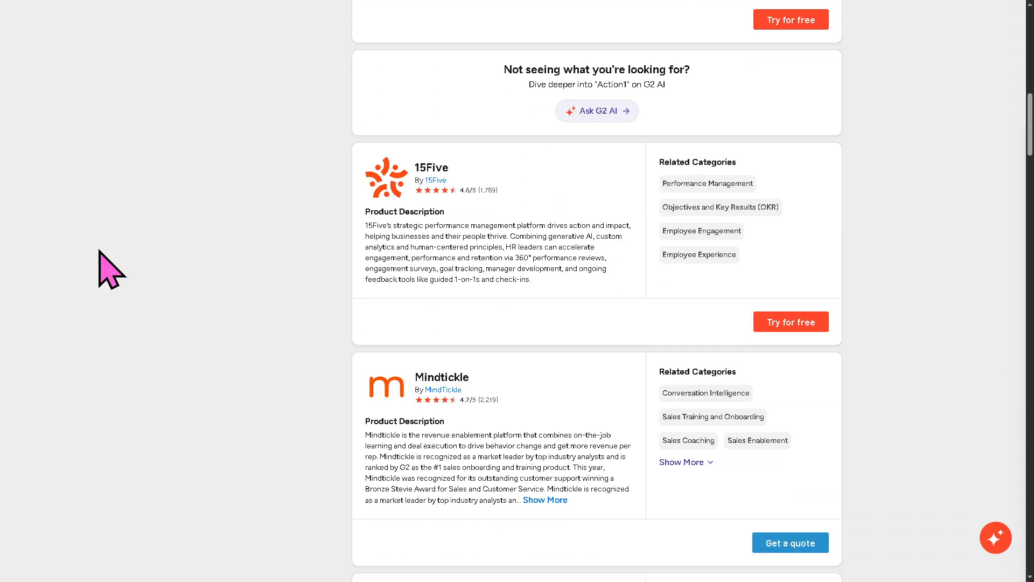
scroll("down", 3)
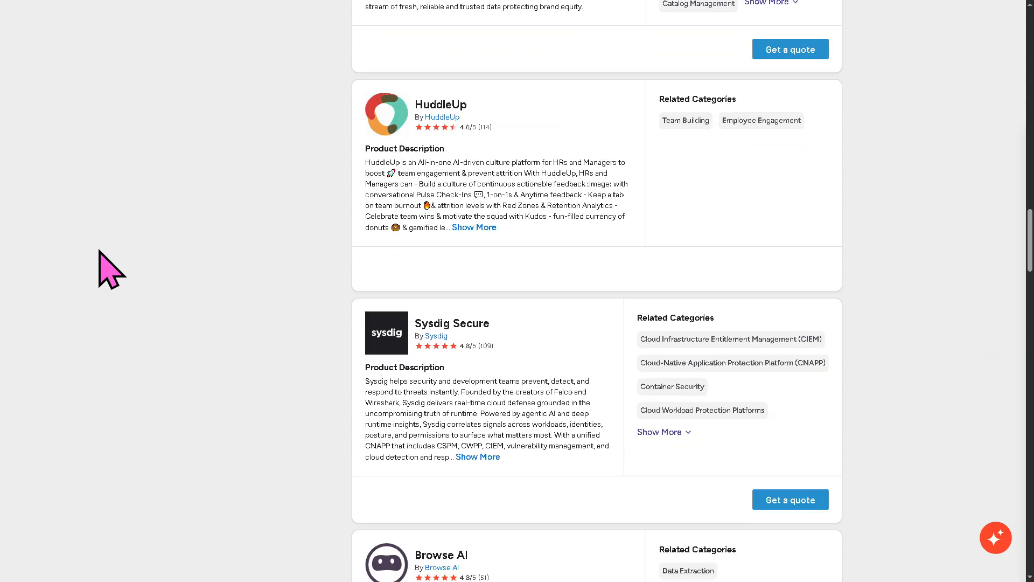
scroll("down", 3)
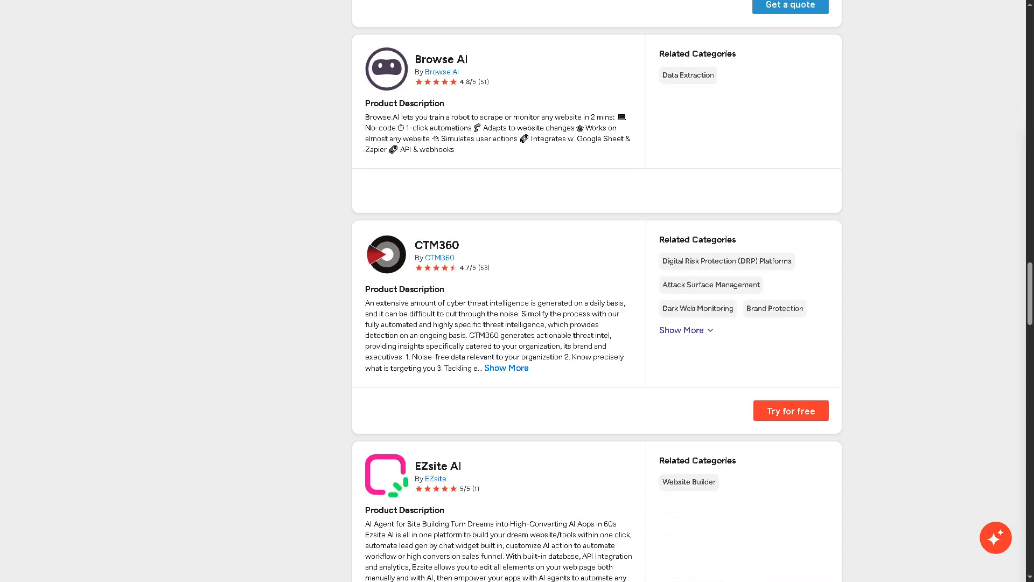